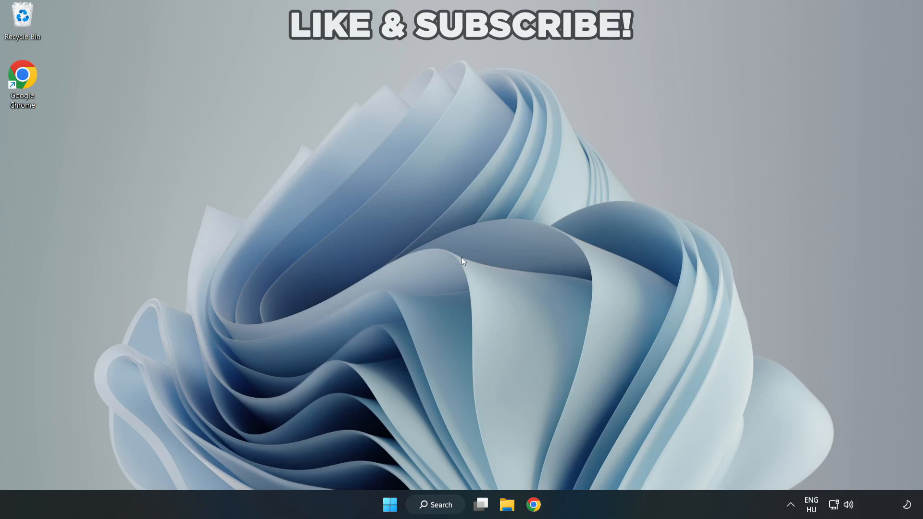
pyautogui.moveTo(449, 509)
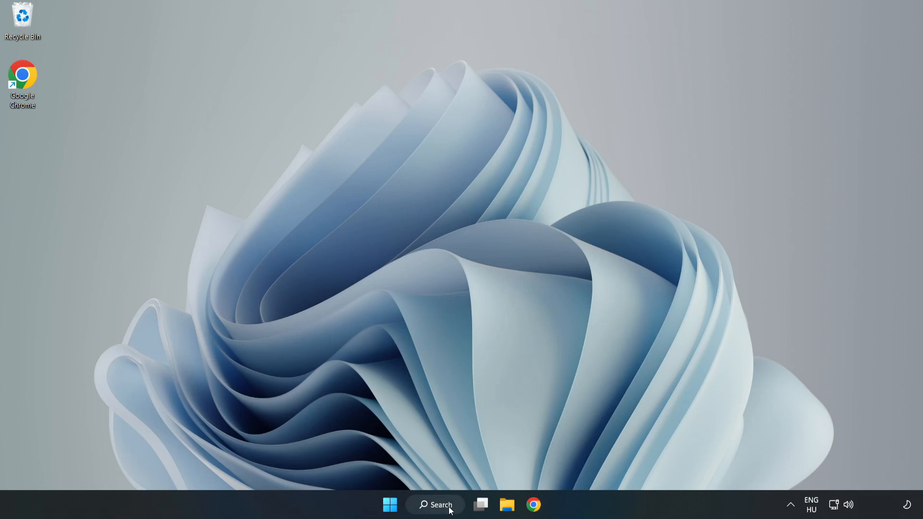
# - Search Windows for 'device manager' to find Device Manager as the best match
pyautogui.click(435, 505)
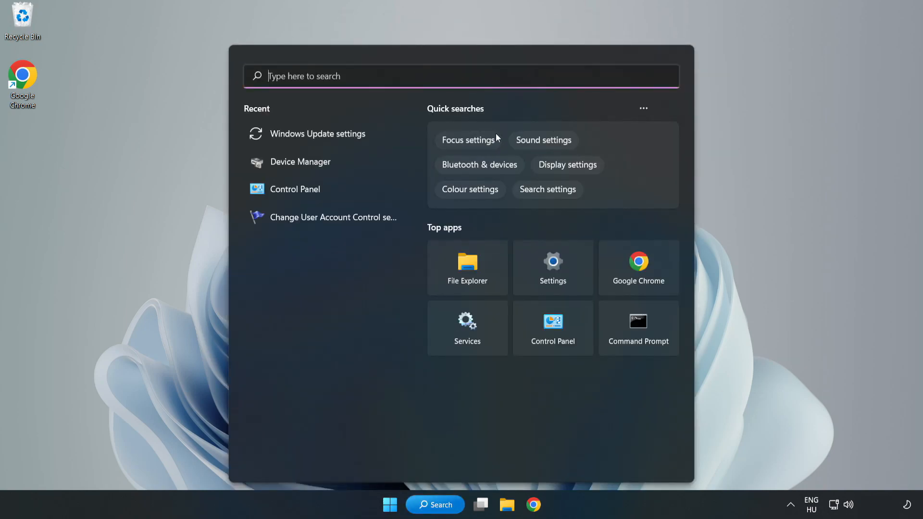
pyautogui.write('device m')
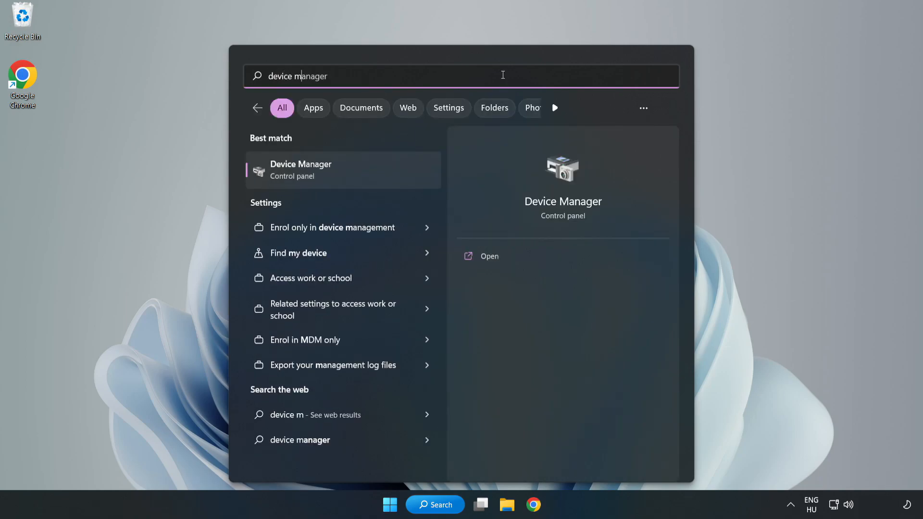
pyautogui.write('anager')
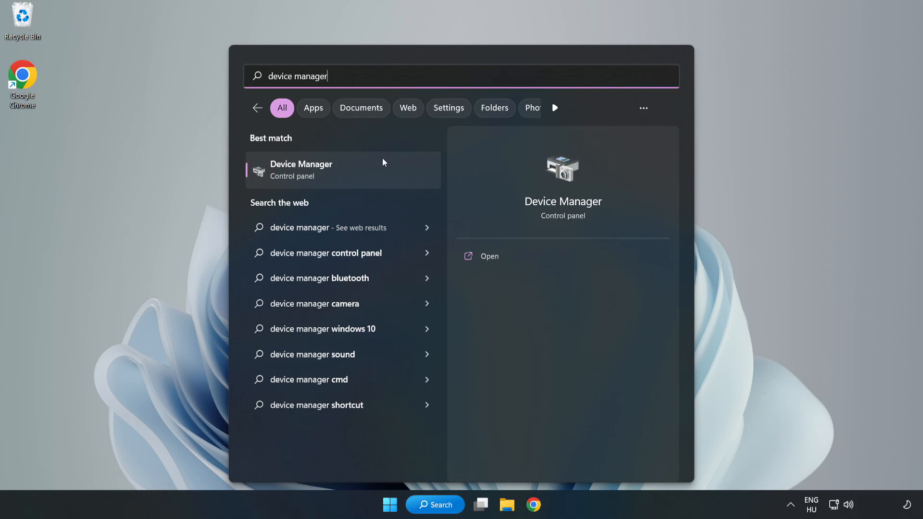
pyautogui.moveTo(343, 179)
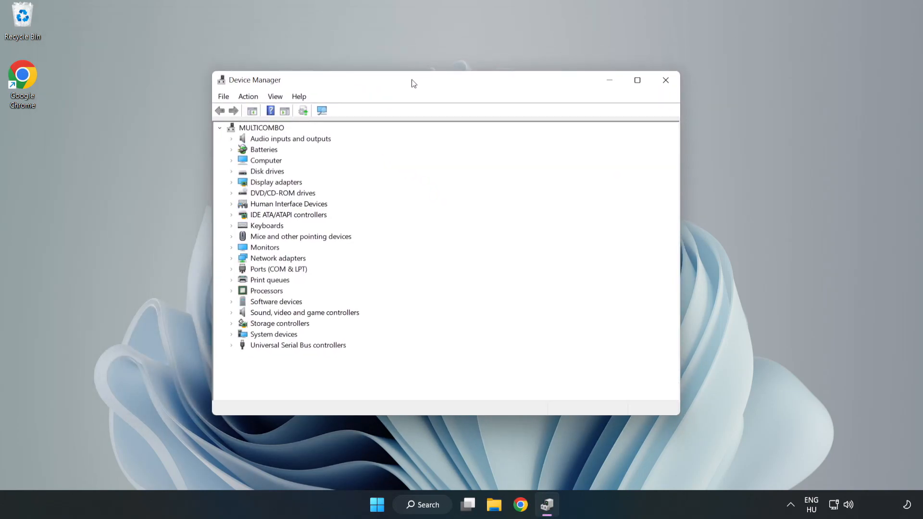
# - Expand Display adapters and start a driver update for VMware SVGA 3D
pyautogui.click(275, 182)
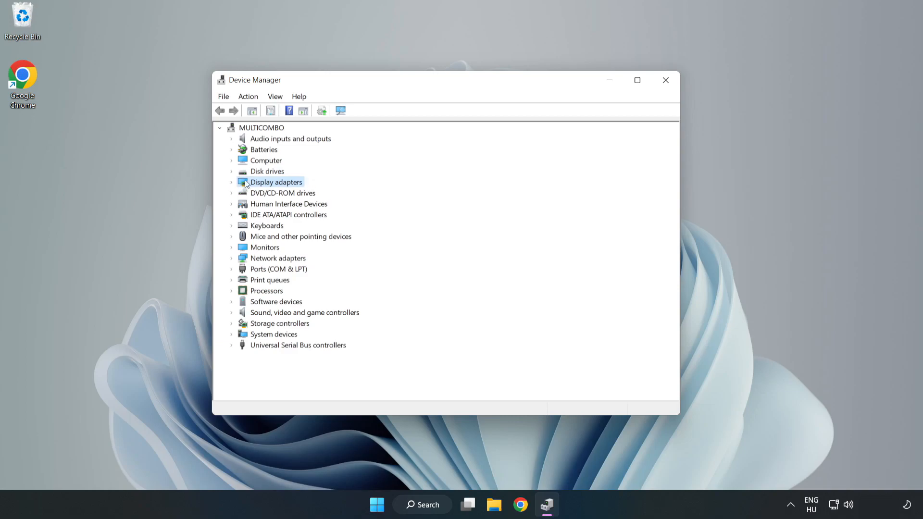
pyautogui.click(231, 182)
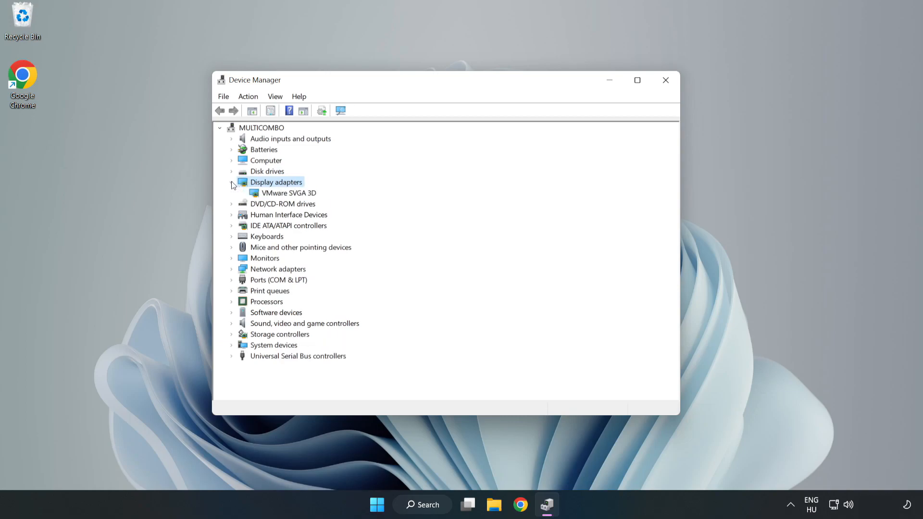
pyautogui.click(288, 192)
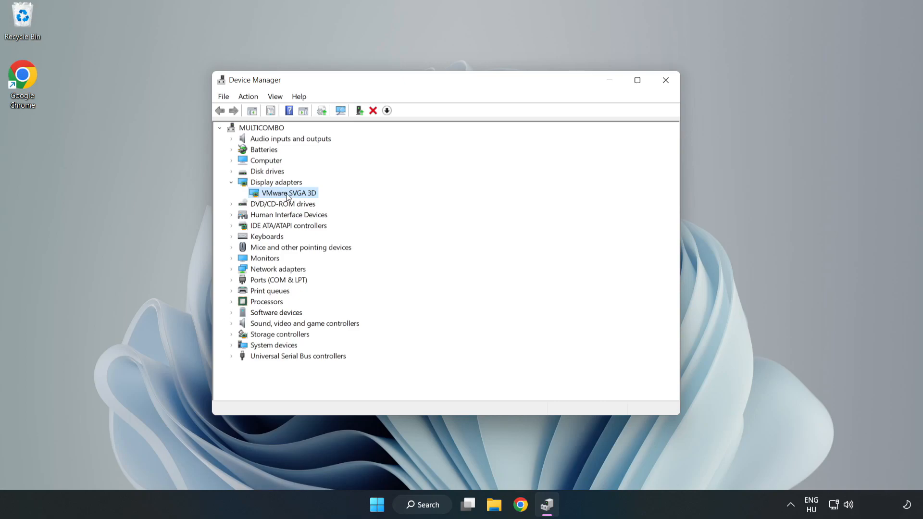
pyautogui.rightClick(287, 193)
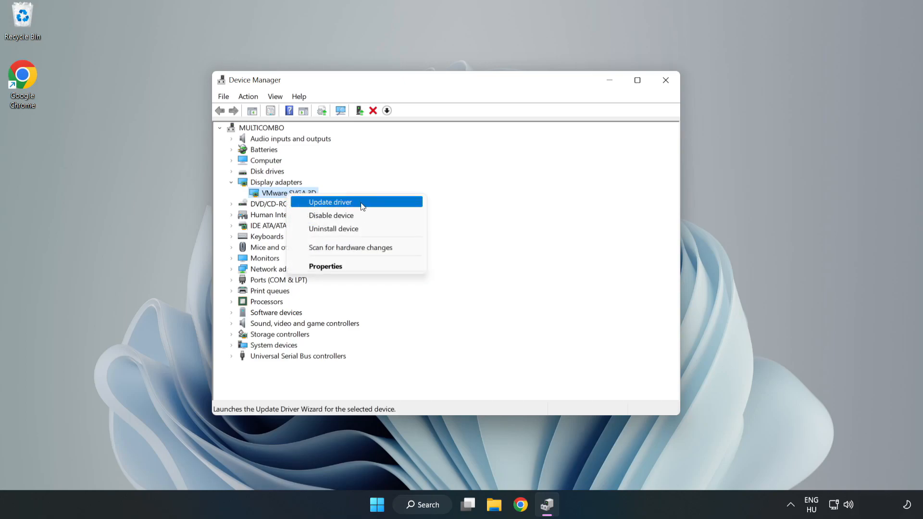
pyautogui.click(330, 202)
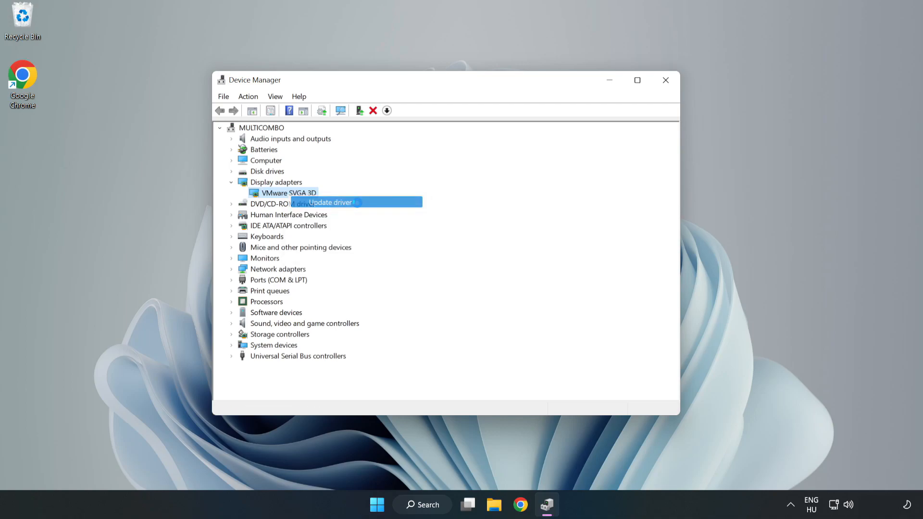
# - Search automatically for a better VMware SVGA 3D driver, dismiss the result, and close Device Manager
pyautogui.click(330, 202)
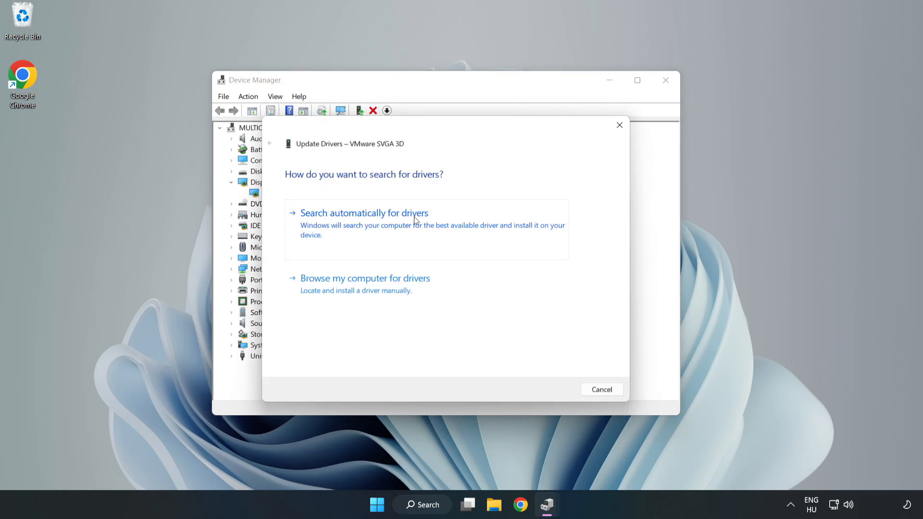
pyautogui.moveTo(367, 225)
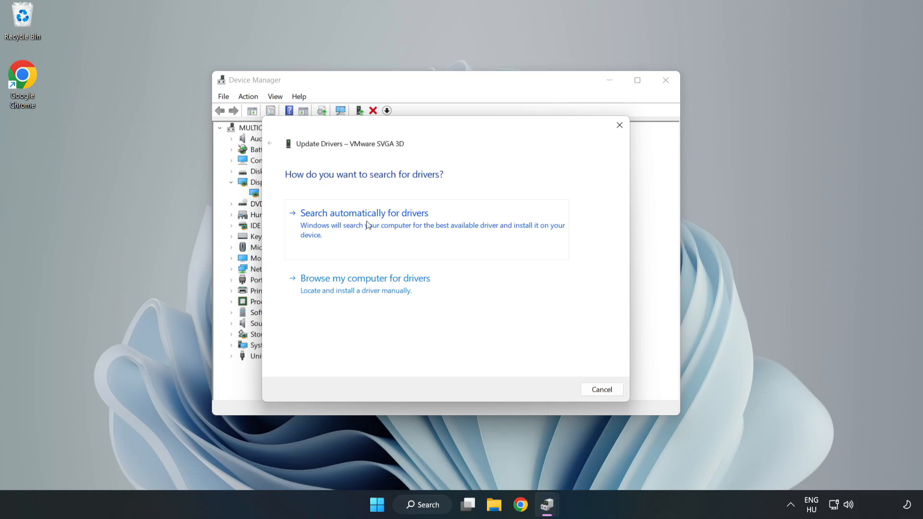
pyautogui.click(364, 212)
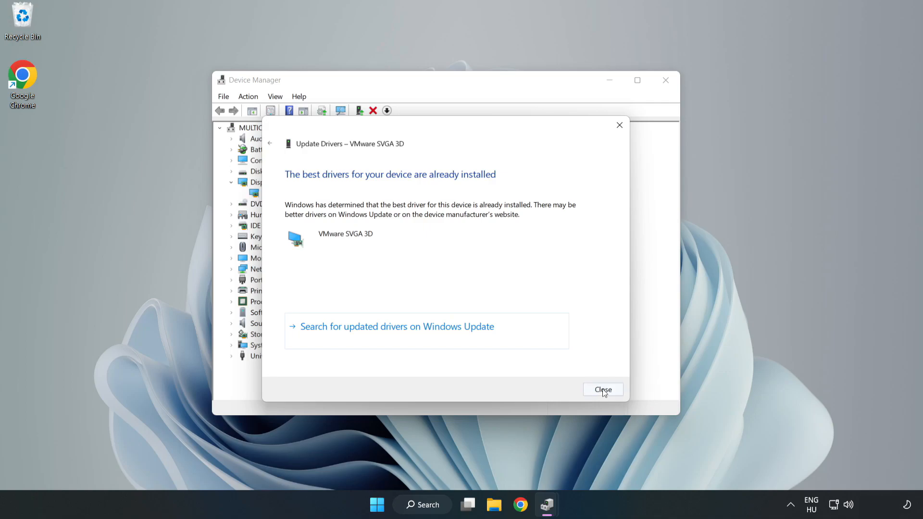
pyautogui.click(603, 389)
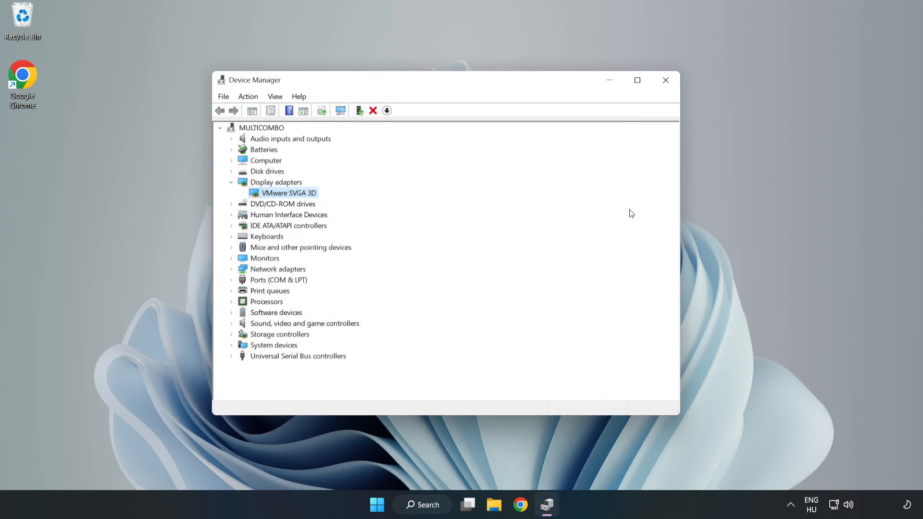
pyautogui.moveTo(666, 80)
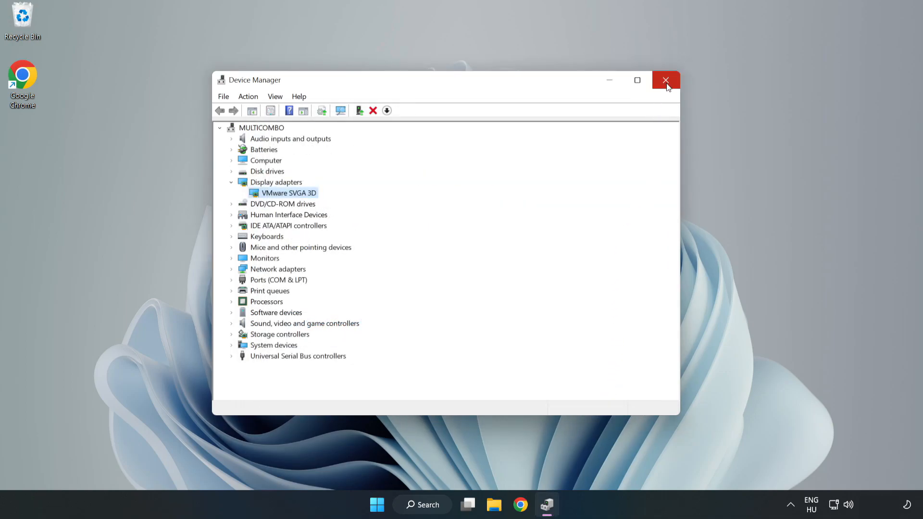
pyautogui.click(666, 80)
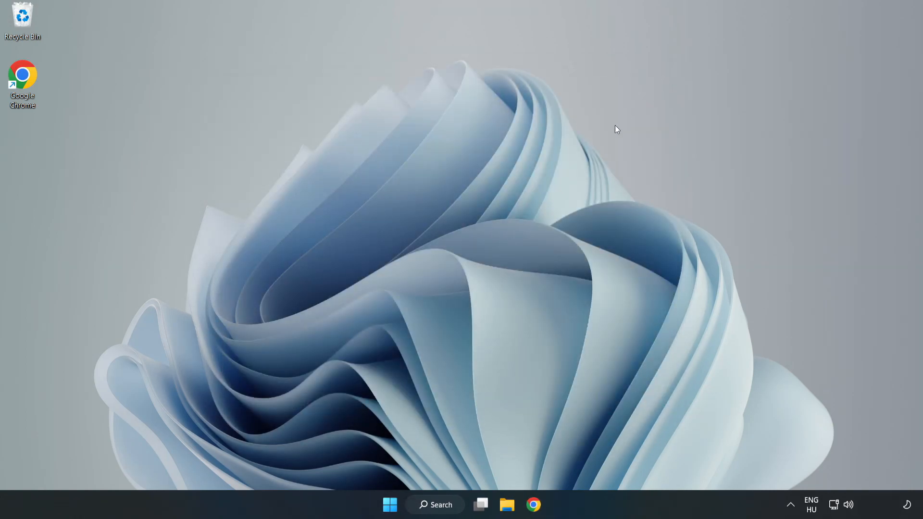
# - Search Windows for 'updates' and open Windows Update settings
pyautogui.click(435, 505)
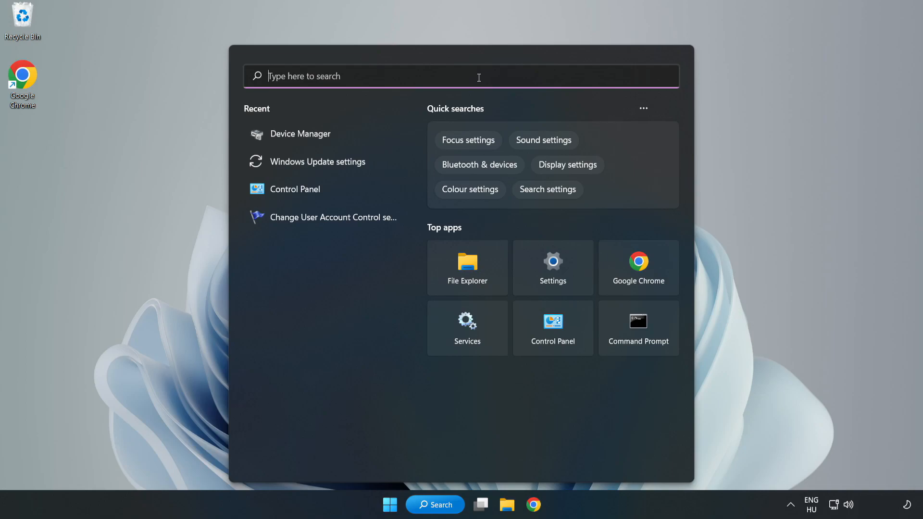
pyautogui.write('upda')
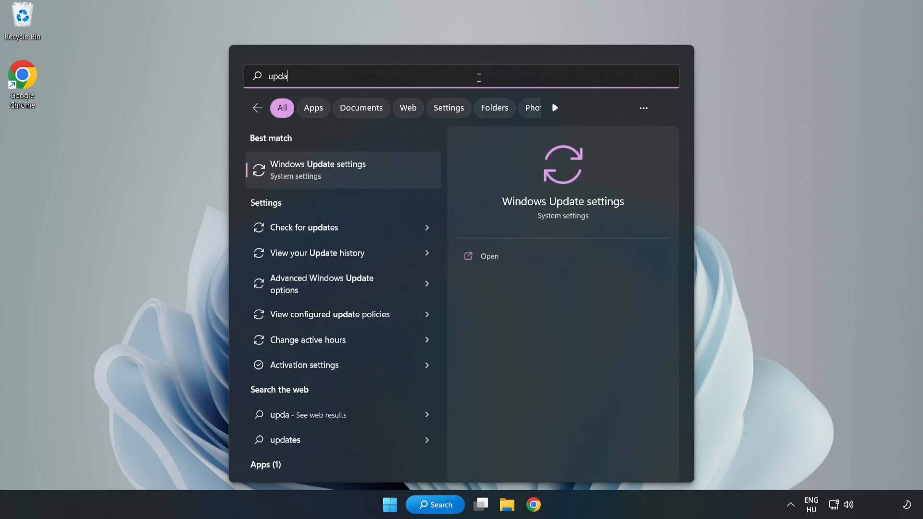
pyautogui.write('tes')
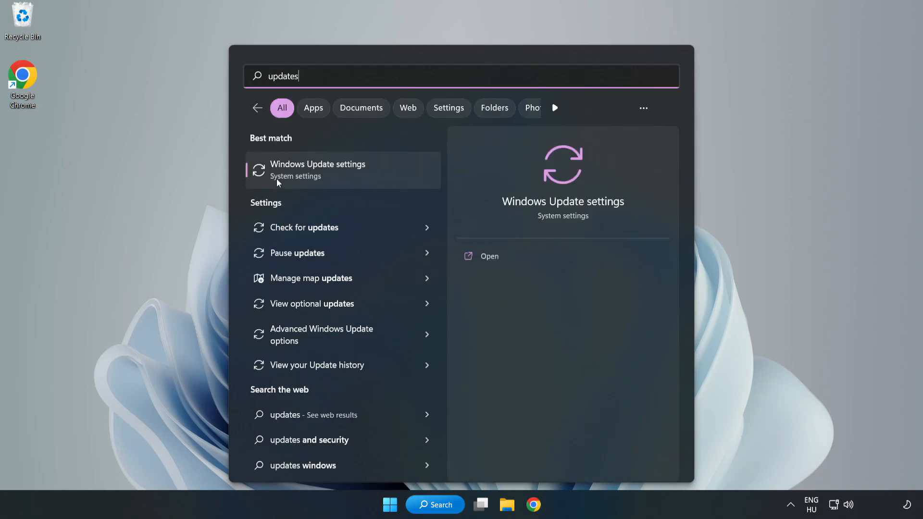
pyautogui.click(489, 256)
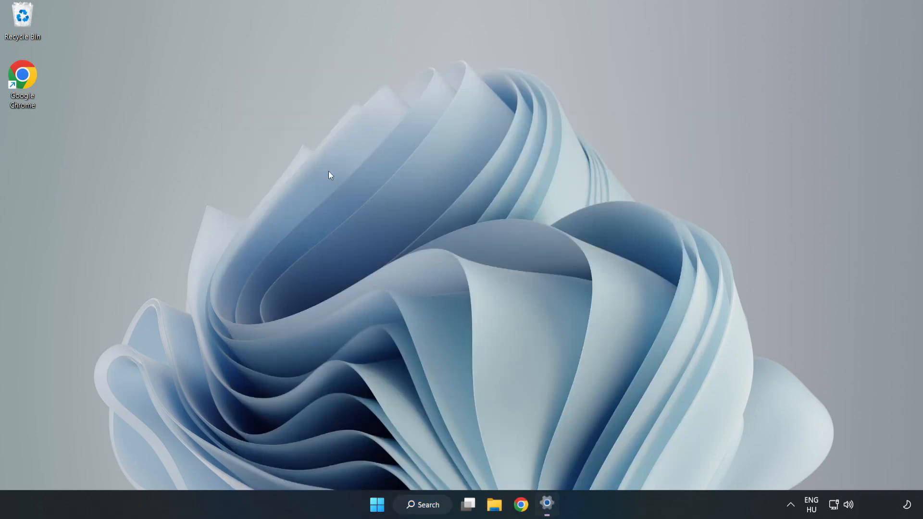
# - Check for Windows updates, confirm the PC is up to date, and close Settings
pyautogui.click(548, 504)
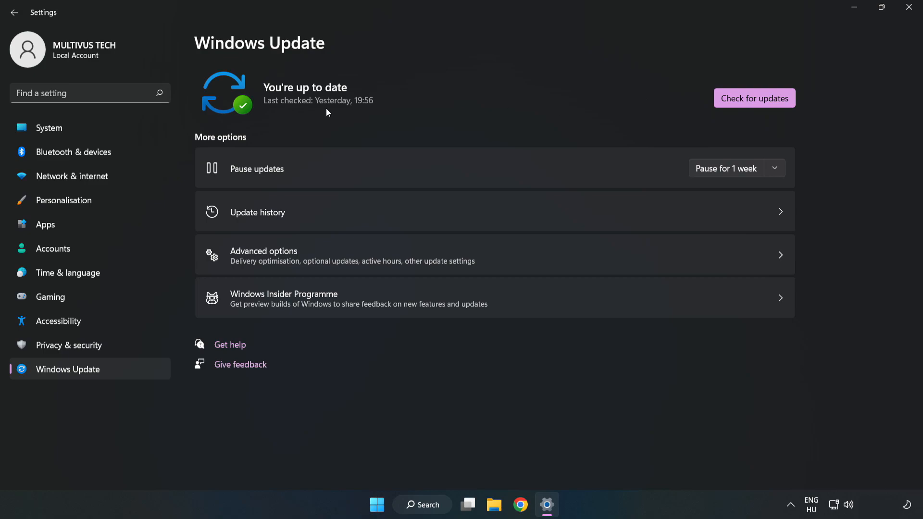
pyautogui.click(755, 98)
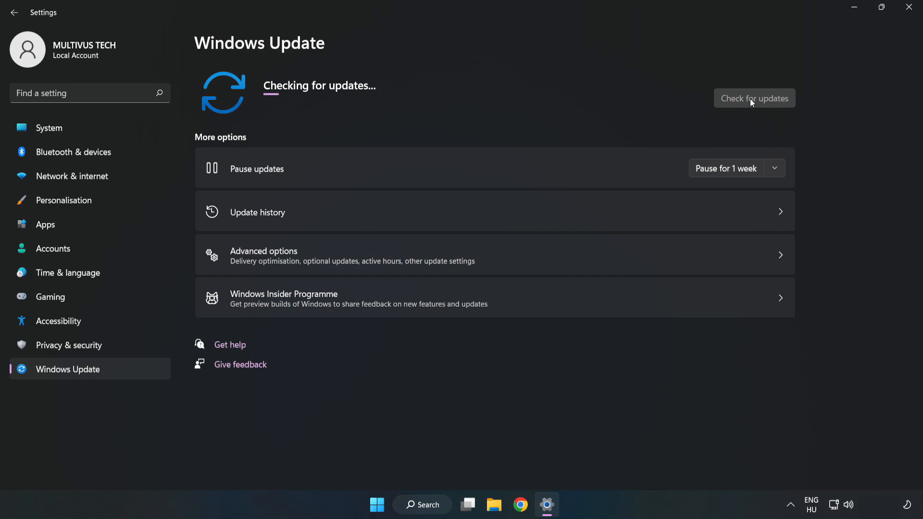
pyautogui.click(754, 97)
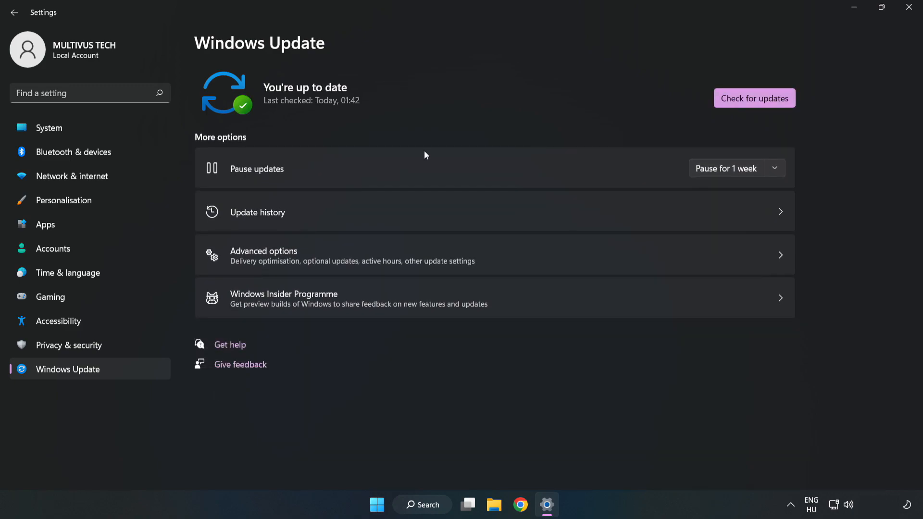
pyautogui.moveTo(911, 11)
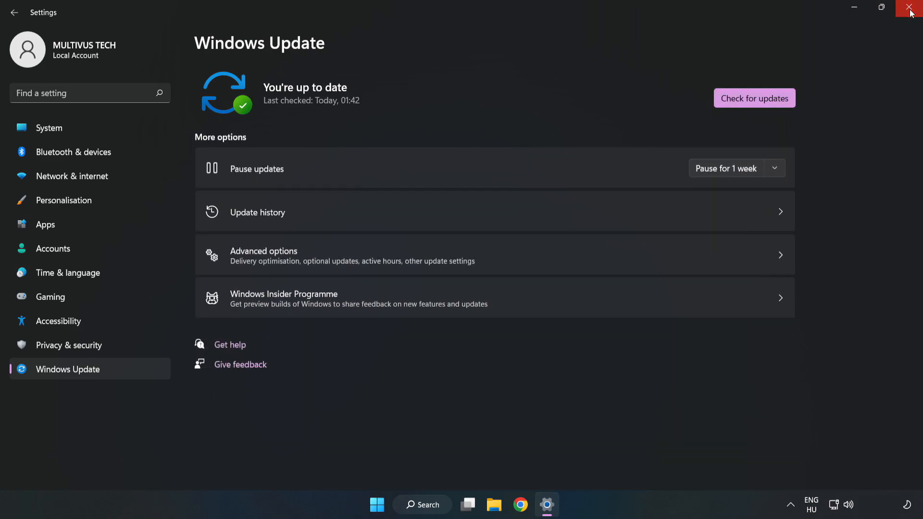
pyautogui.click(912, 8)
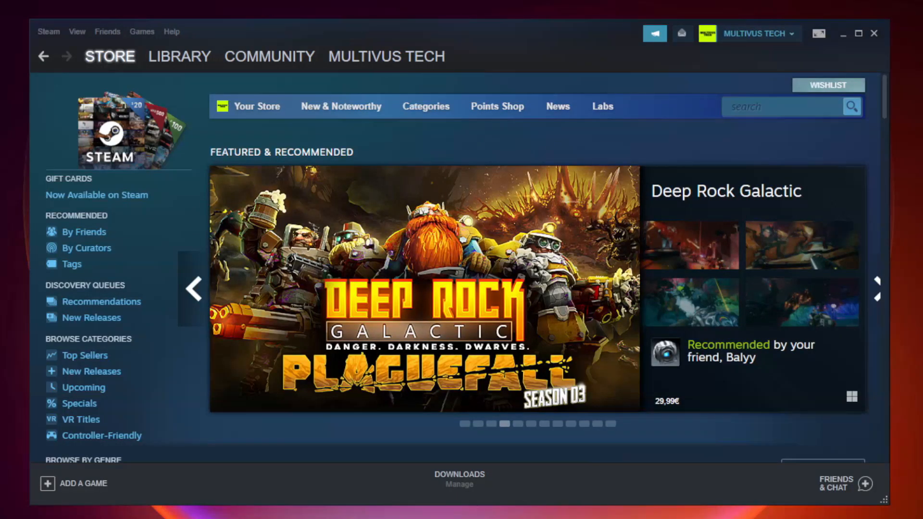
# - Switch to the Steam Library and bring up options for the favorited game
pyautogui.click(179, 56)
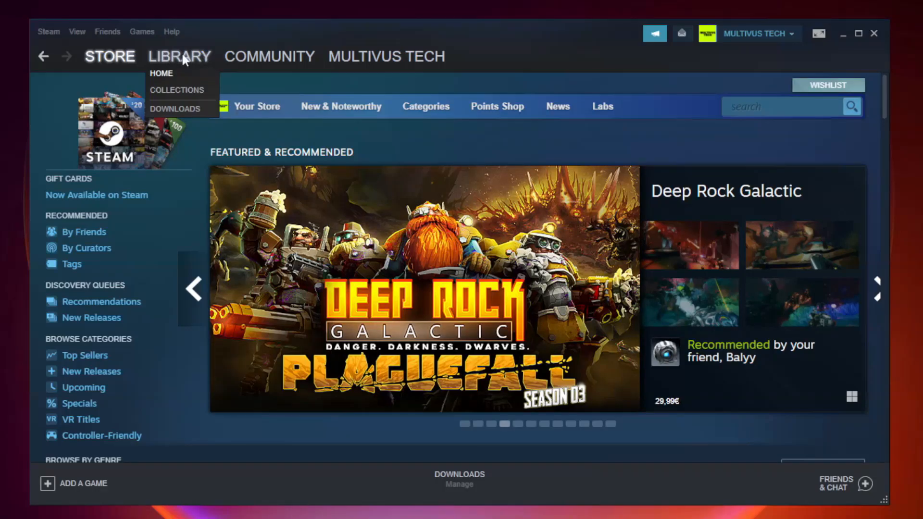
pyautogui.click(160, 73)
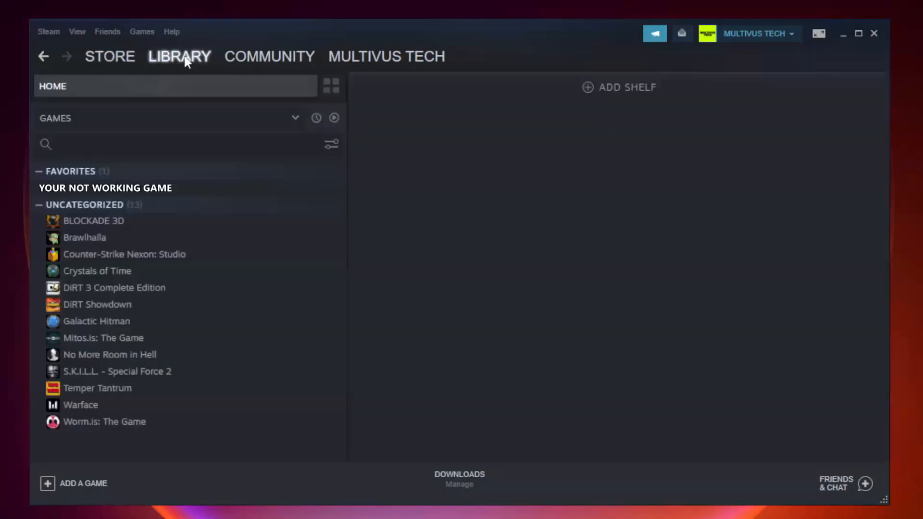
pyautogui.moveTo(188, 165)
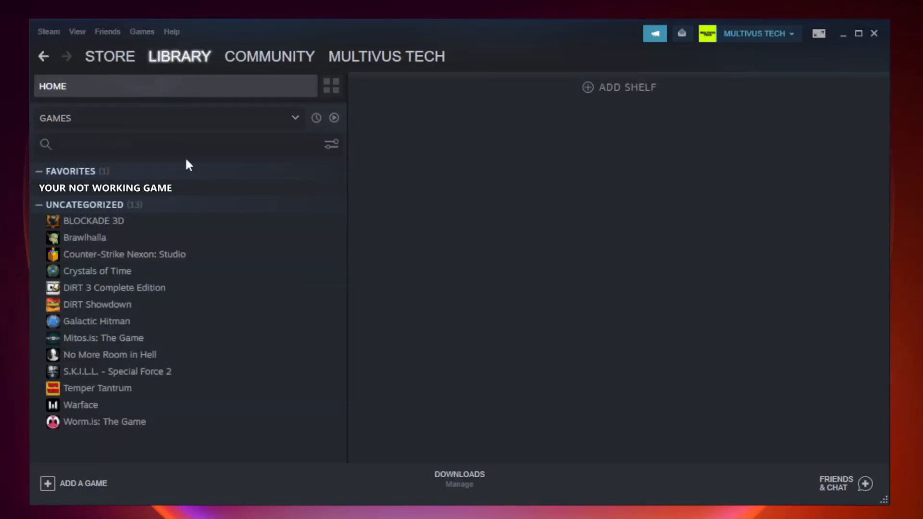
pyautogui.moveTo(227, 189)
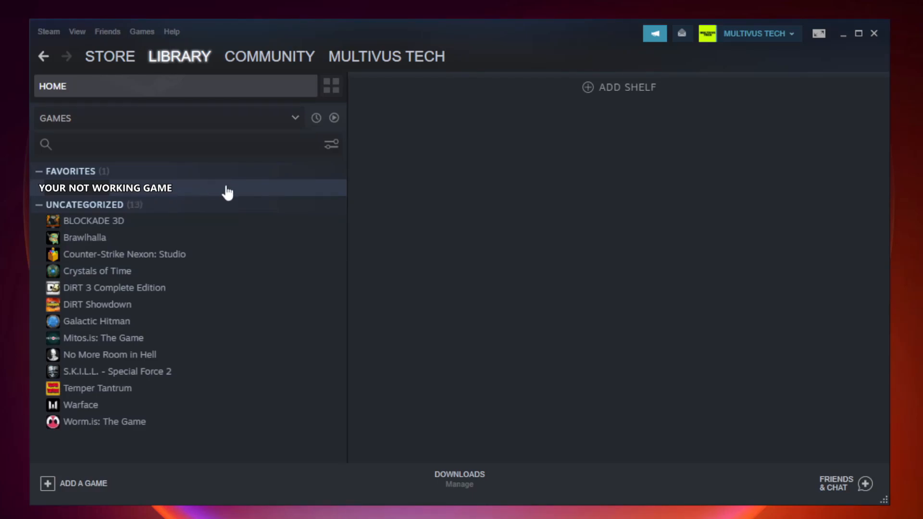
pyautogui.rightClick(105, 188)
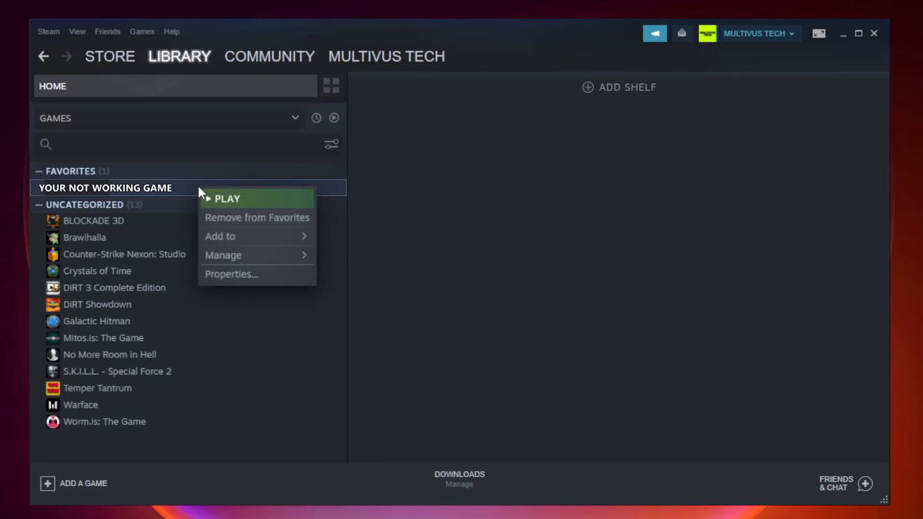
pyautogui.moveTo(247, 274)
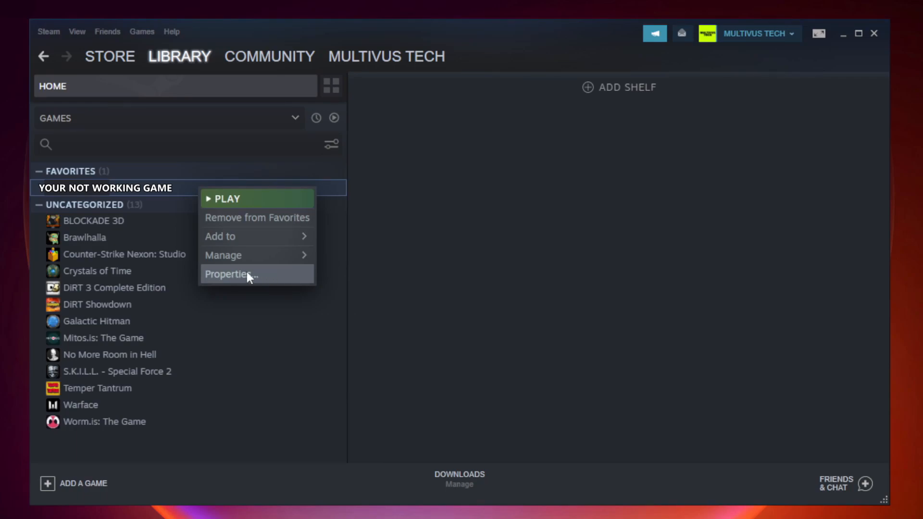
# - Verify Unturned's game files under Properties > Local Files, validating all 9192 files
pyautogui.click(230, 274)
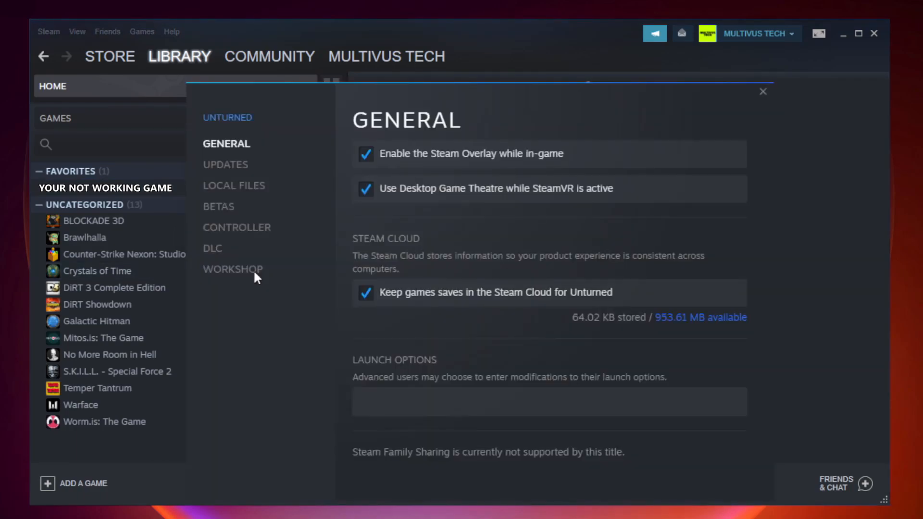
pyautogui.moveTo(256, 277)
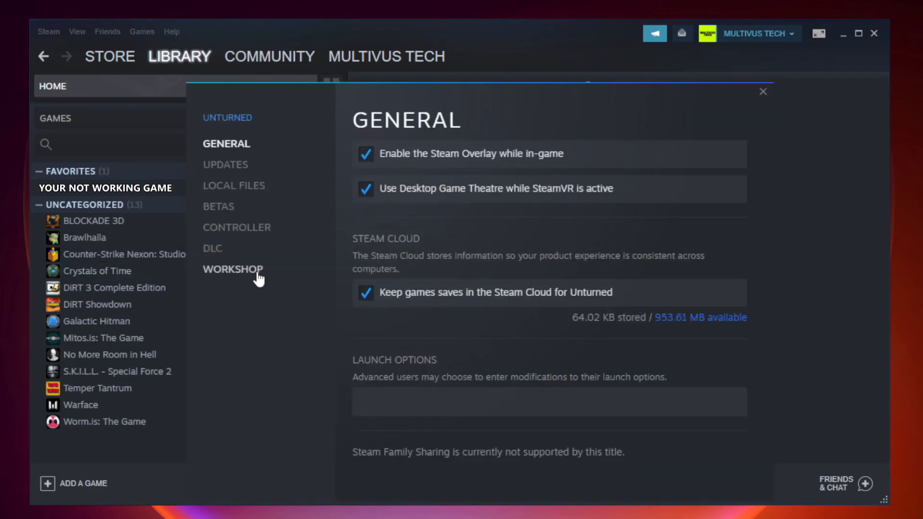
pyautogui.moveTo(247, 199)
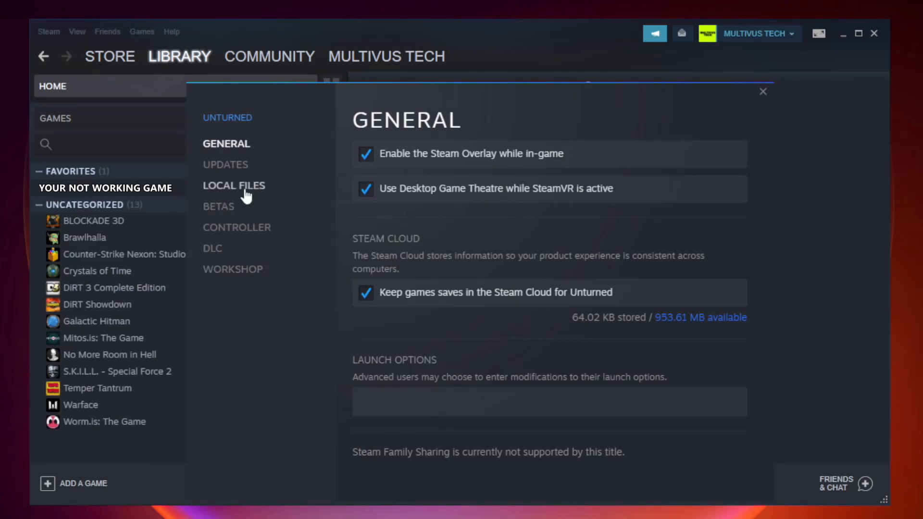
pyautogui.click(234, 185)
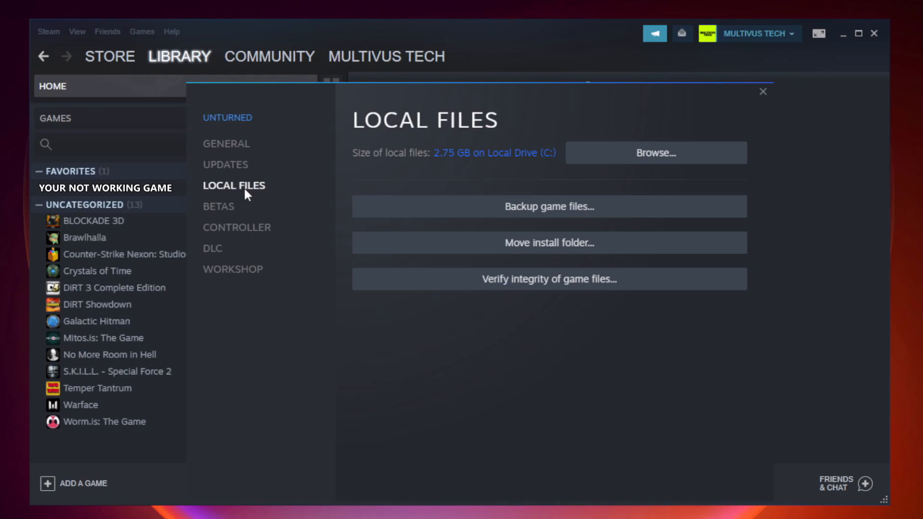
pyautogui.moveTo(625, 288)
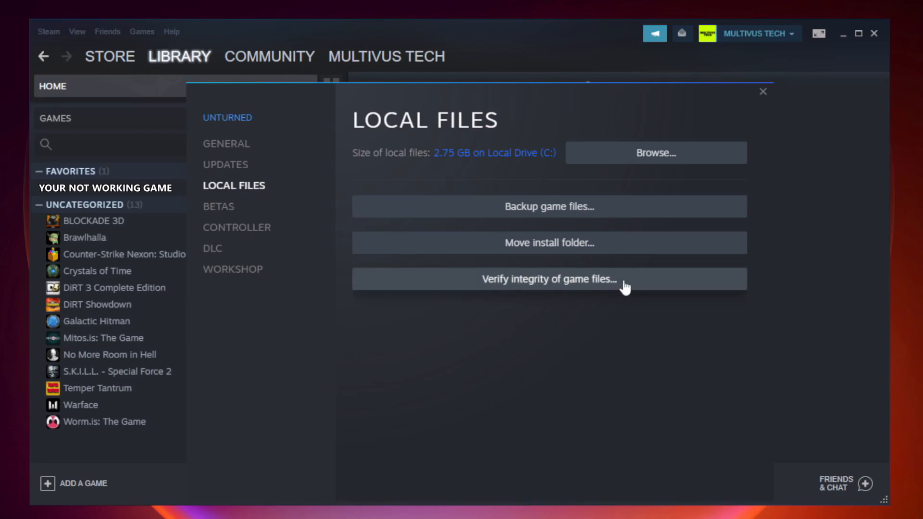
pyautogui.moveTo(558, 293)
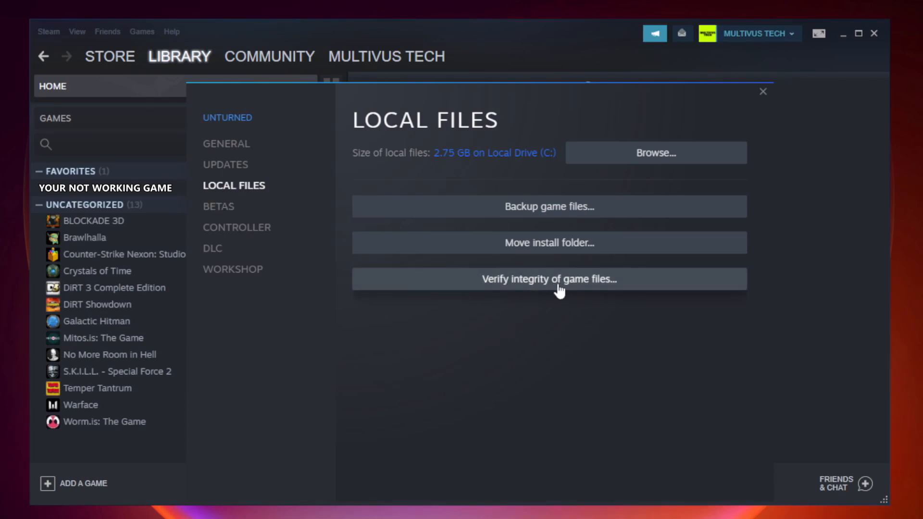
pyautogui.click(548, 279)
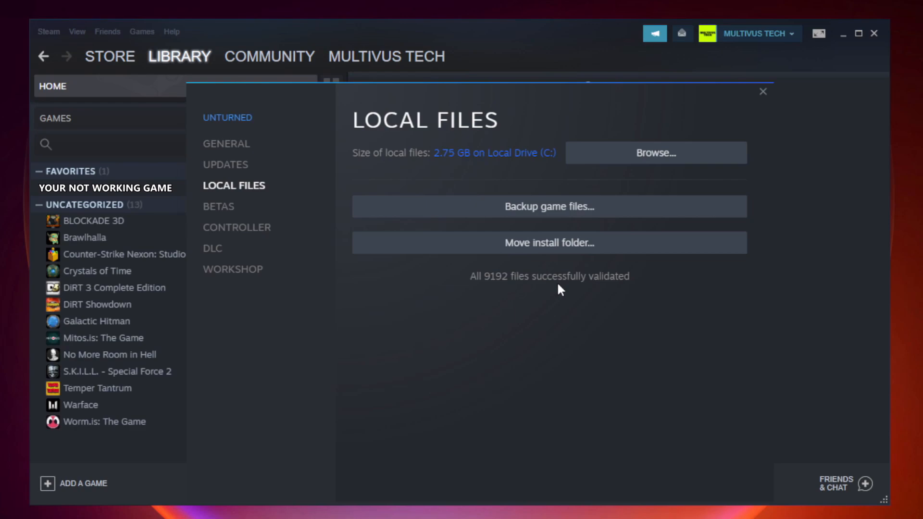
pyautogui.moveTo(613, 297)
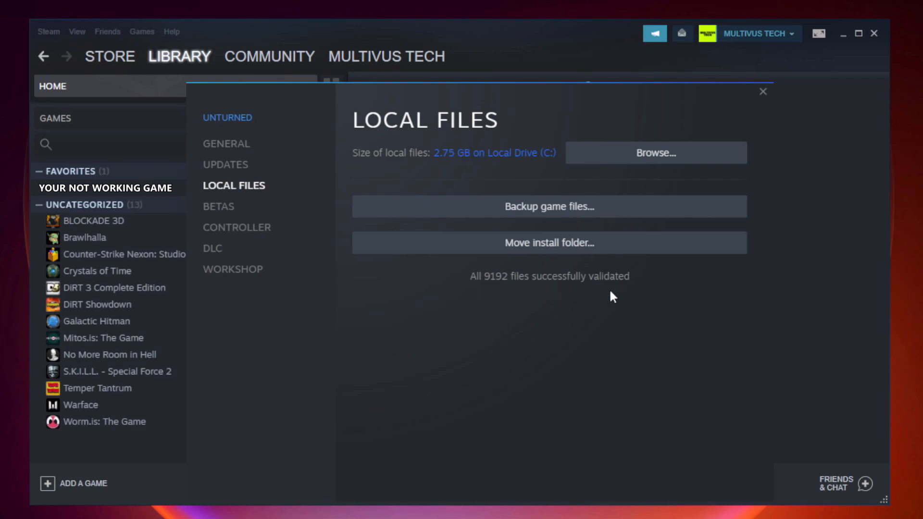
pyautogui.moveTo(659, 166)
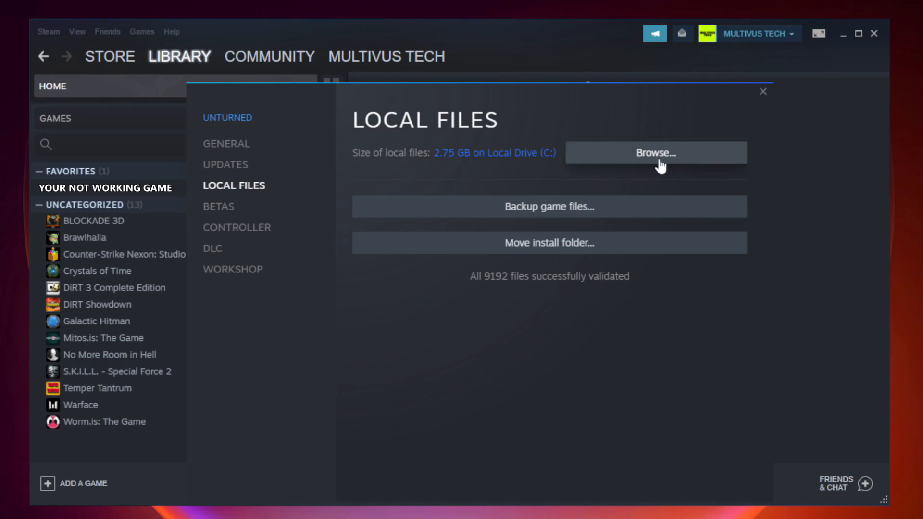
# - Browse to the game's install folder and open the YOUR NOT WORKING GAME shortcut's Properties
pyautogui.click(655, 152)
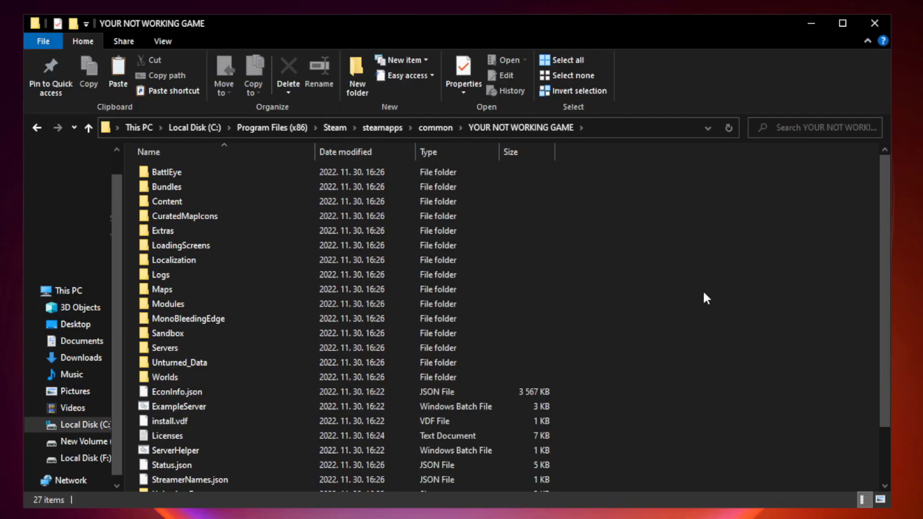
pyautogui.scroll(-3)
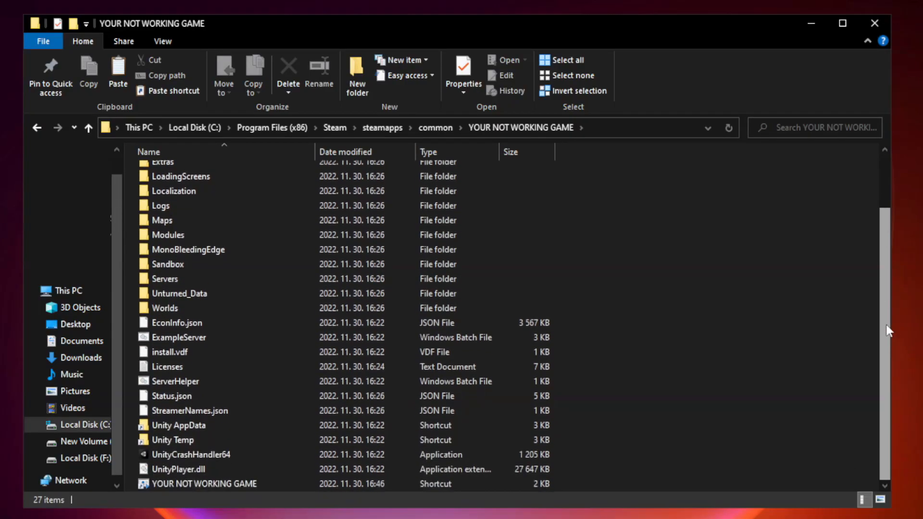
pyautogui.click(212, 483)
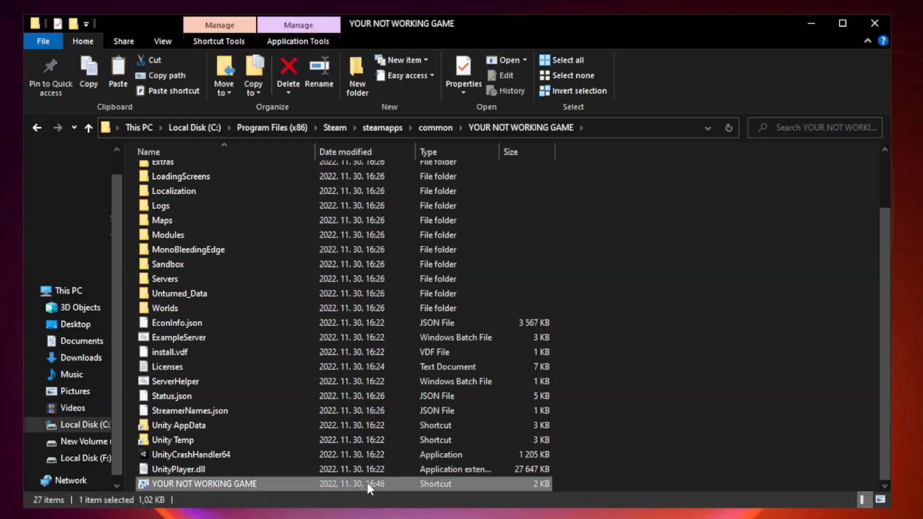
pyautogui.moveTo(314, 488)
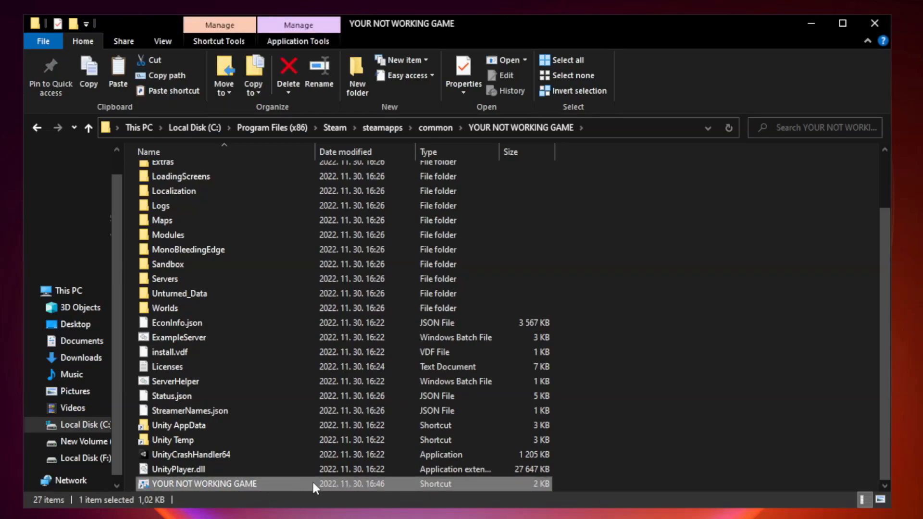
pyautogui.rightClick(206, 483)
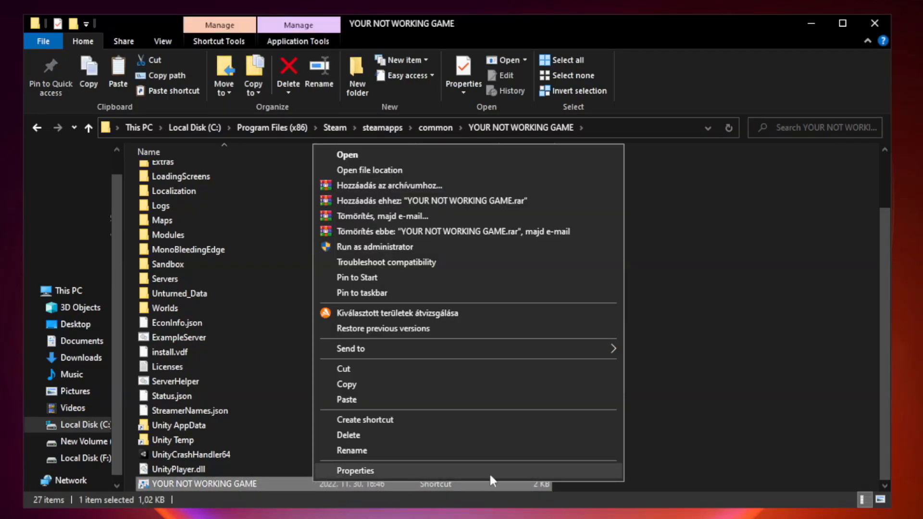
pyautogui.click(355, 471)
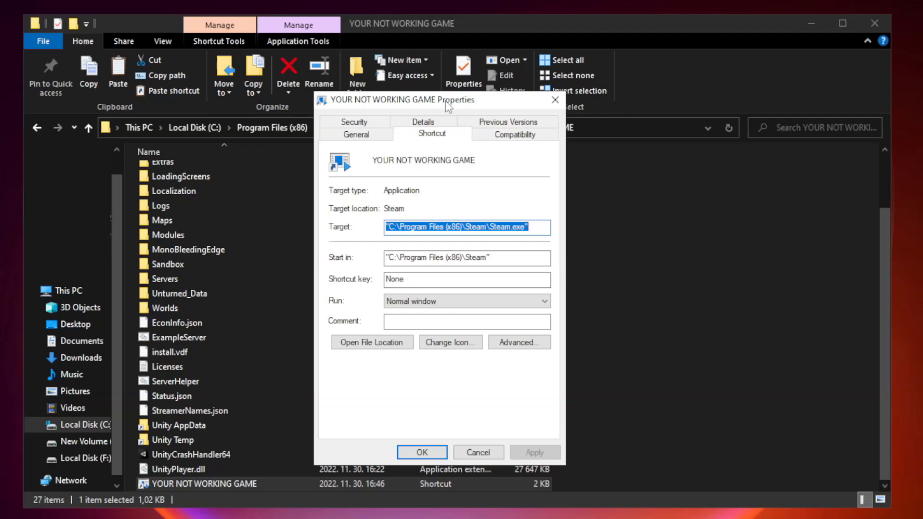
pyautogui.moveTo(524, 138)
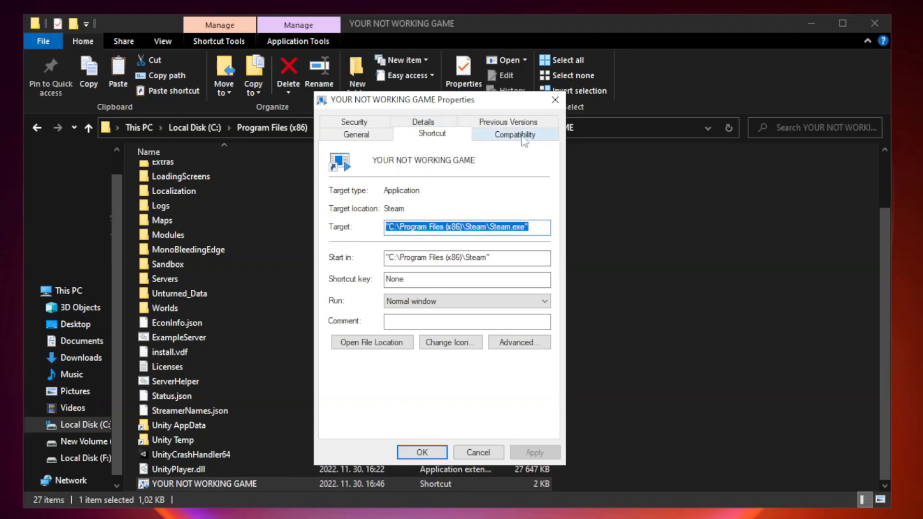
# - Make the shortcut run in Windows 8 mode, without fullscreen optimizations, as administrator; close Explorer
pyautogui.click(513, 133)
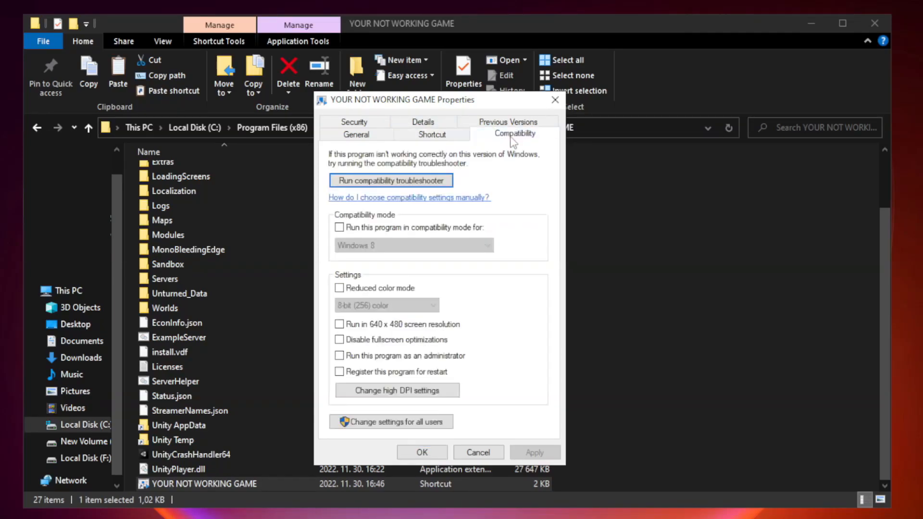
pyautogui.moveTo(487, 227)
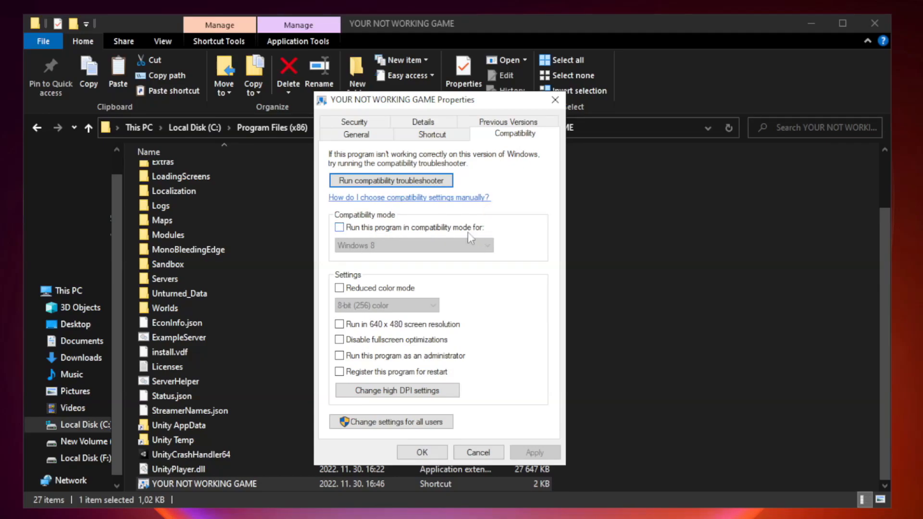
pyautogui.click(339, 228)
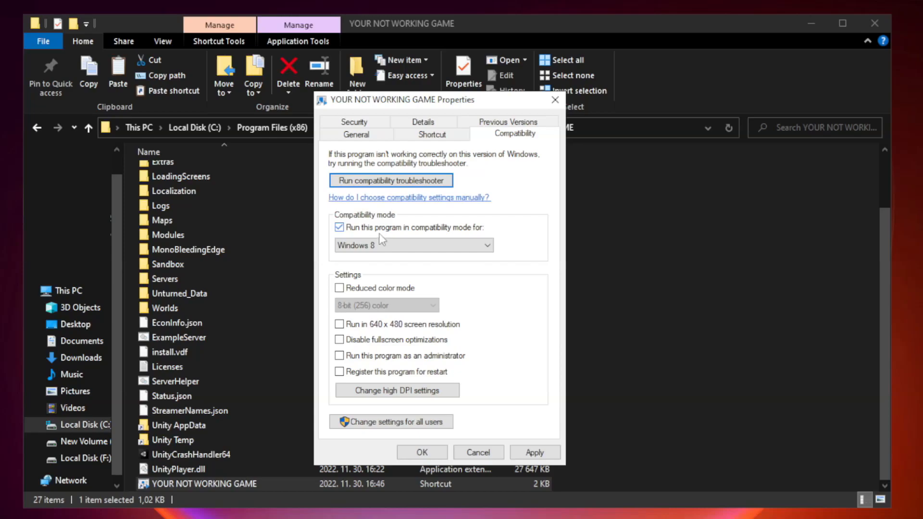
pyautogui.click(488, 245)
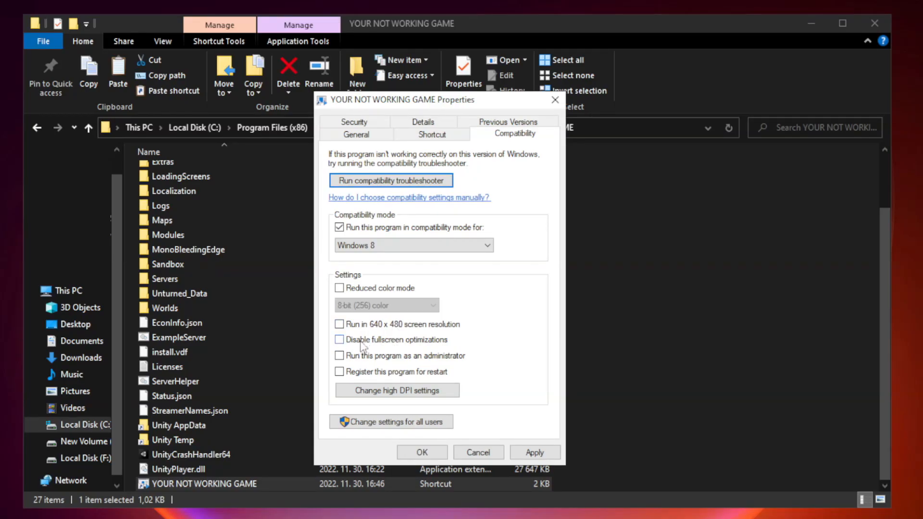
pyautogui.click(339, 340)
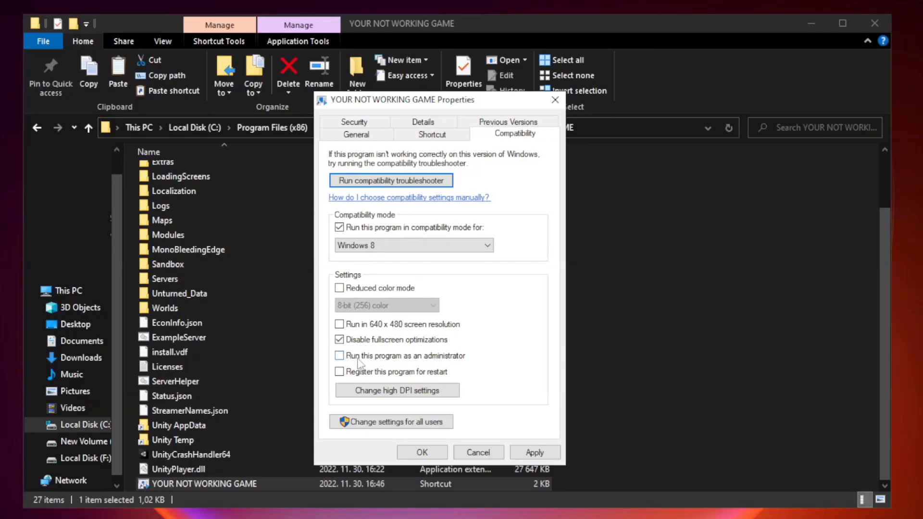
pyautogui.click(339, 355)
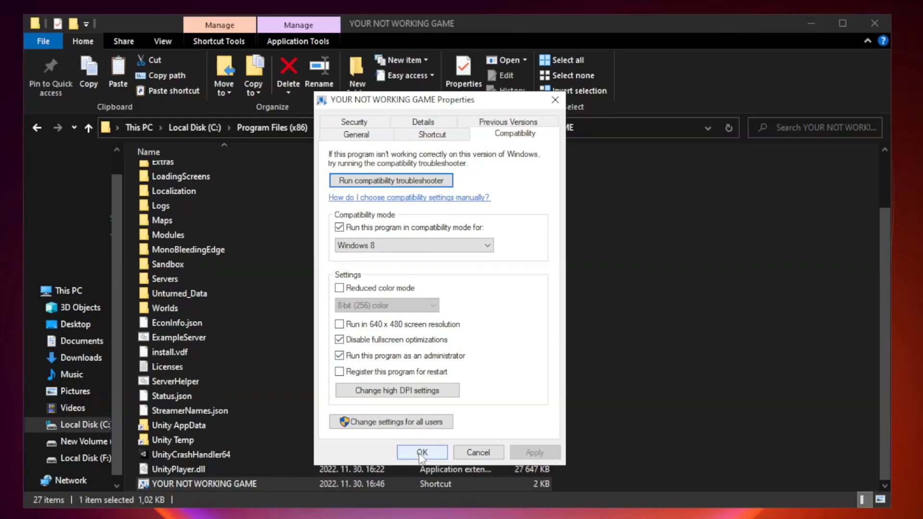
pyautogui.click(422, 452)
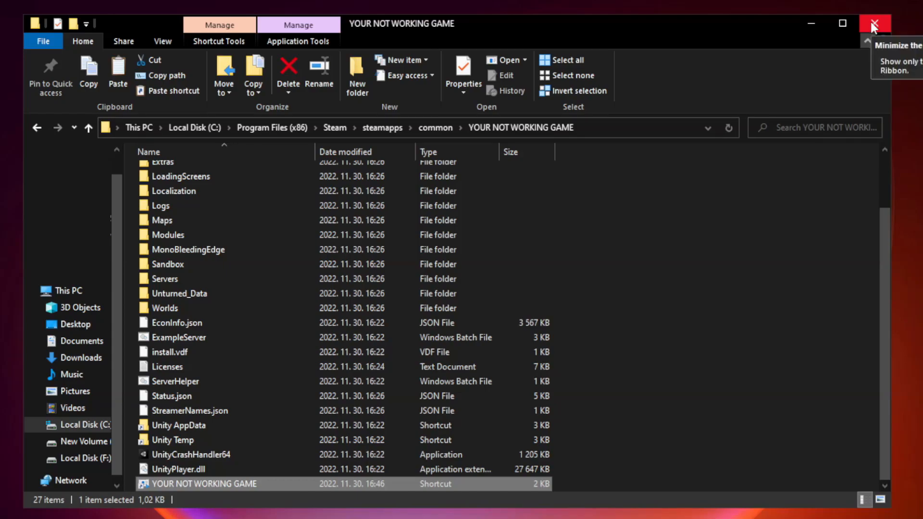
pyautogui.moveTo(875, 24)
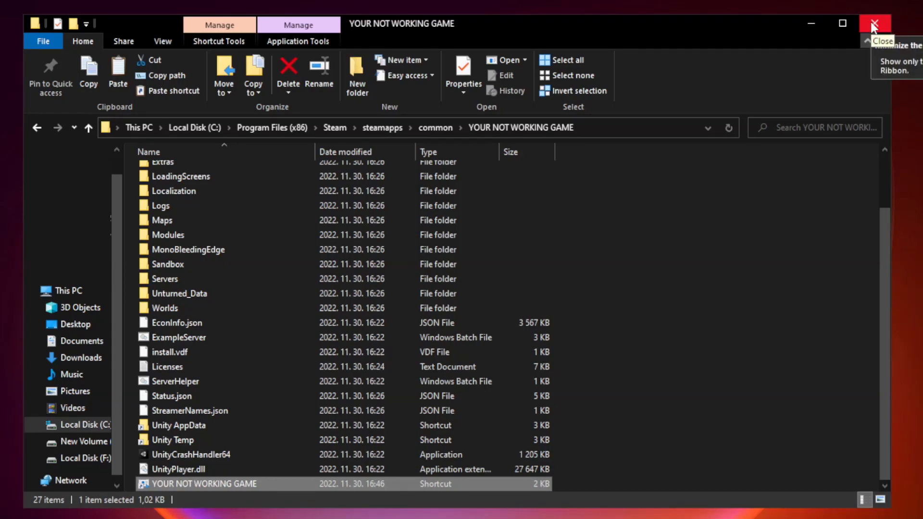
pyautogui.click(876, 24)
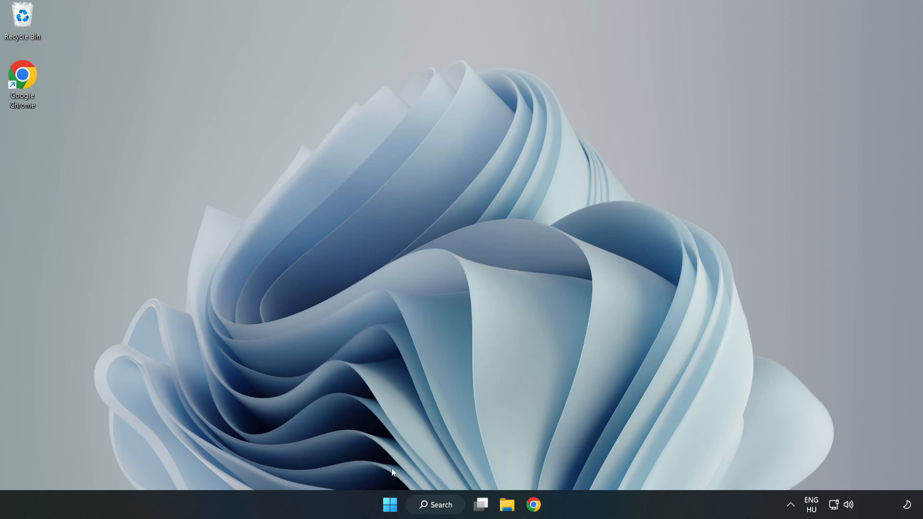
pyautogui.moveTo(389, 505)
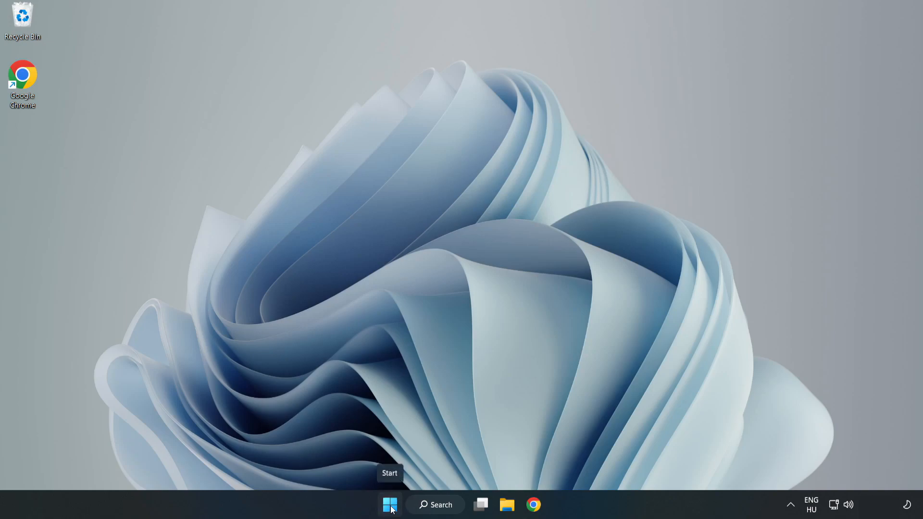
# - Open Task Manager on its Startup apps list
pyautogui.rightClick(390, 506)
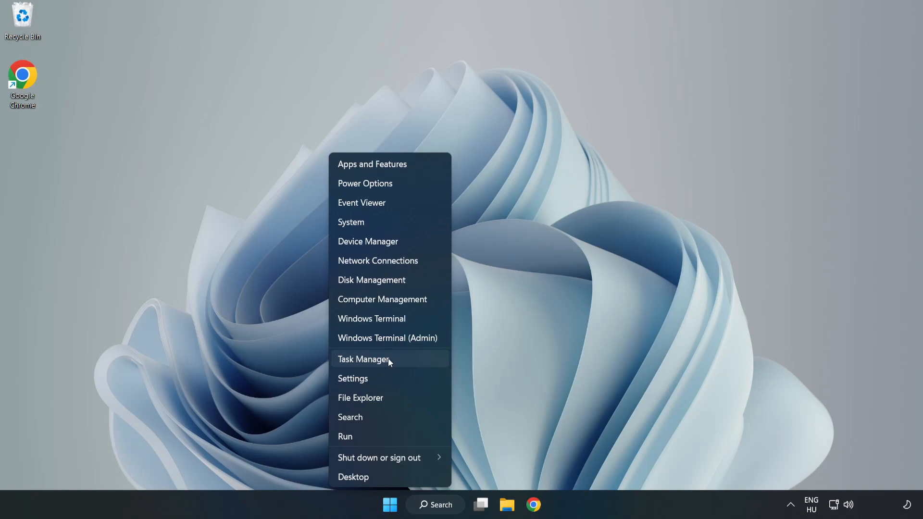
pyautogui.click(364, 360)
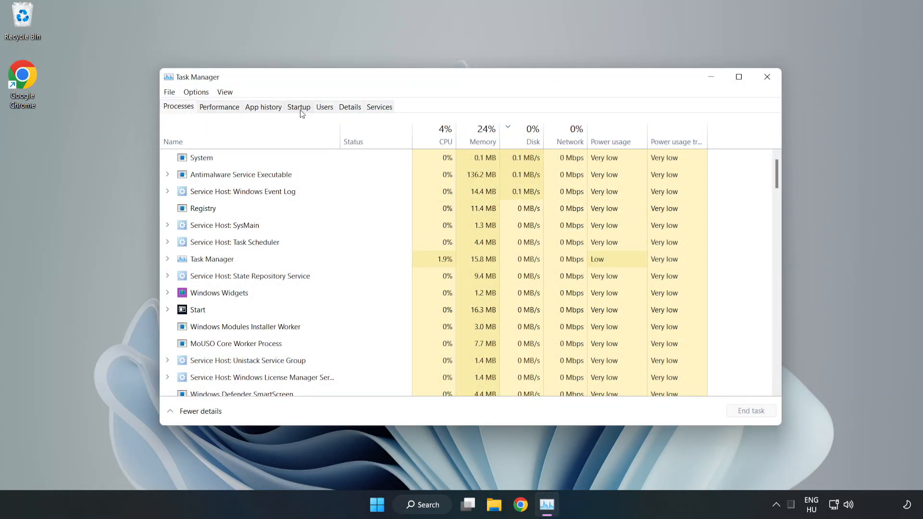
pyautogui.click(298, 107)
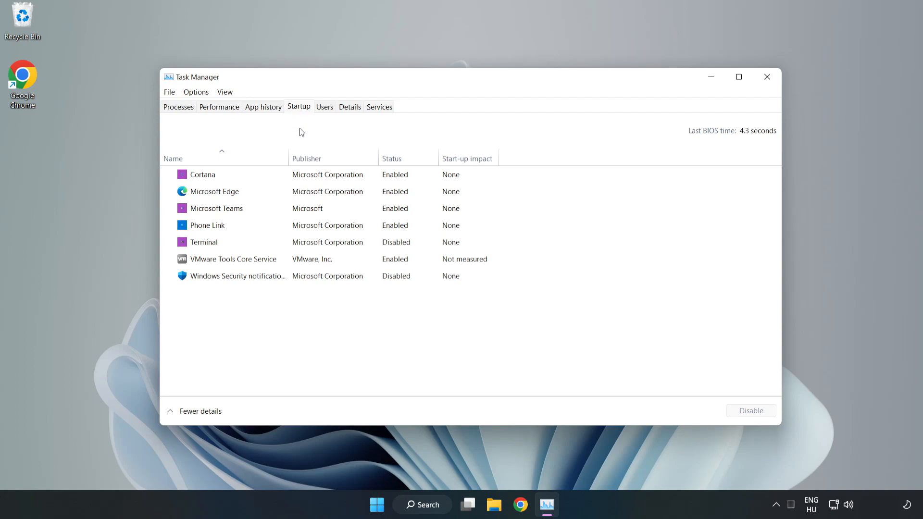
# - Disable Cortana, Microsoft Edge and Phone Link at startup, then close Task Manager
pyautogui.click(202, 174)
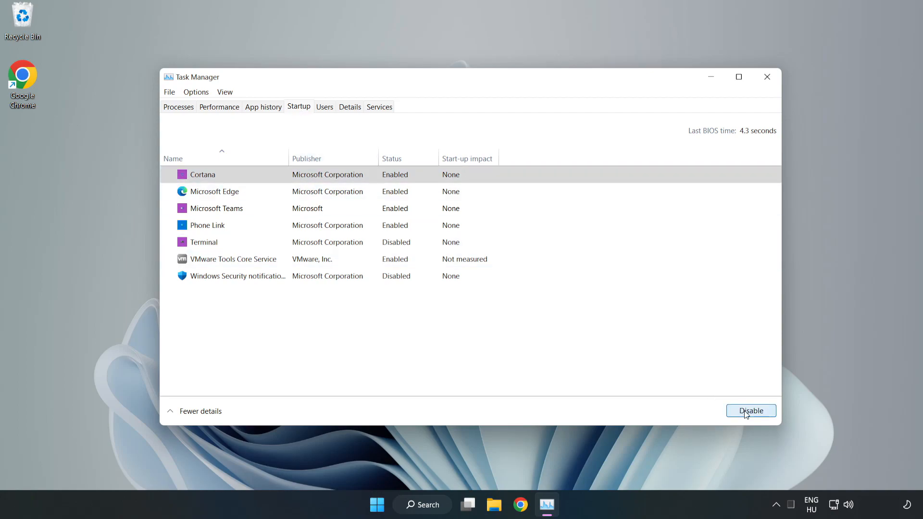
pyautogui.click(751, 411)
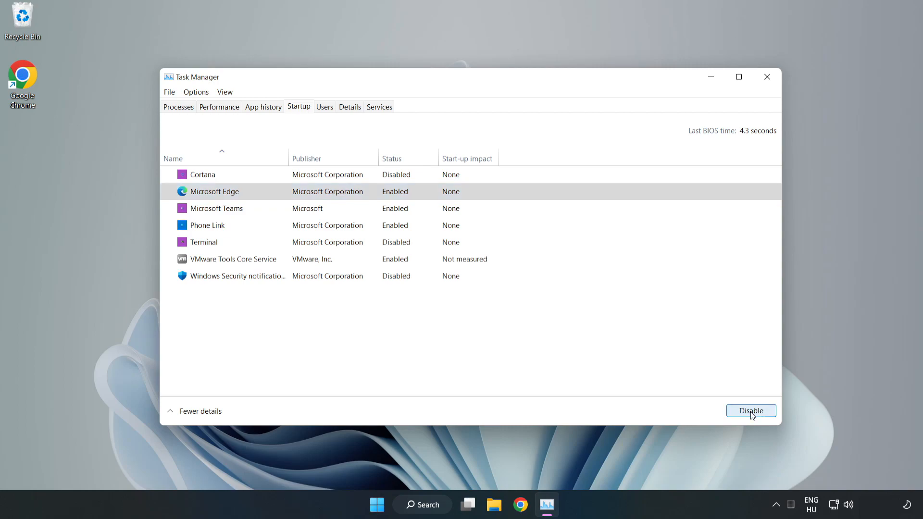
pyautogui.click(751, 411)
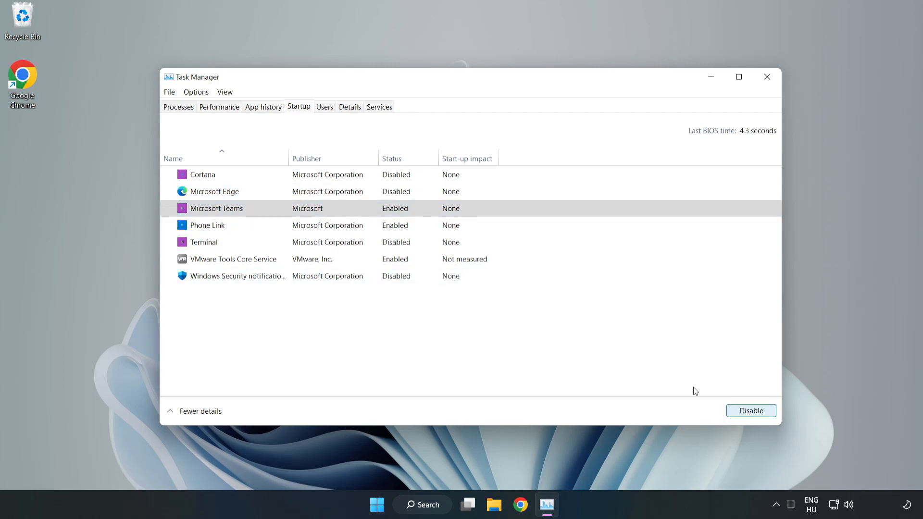
pyautogui.click(751, 410)
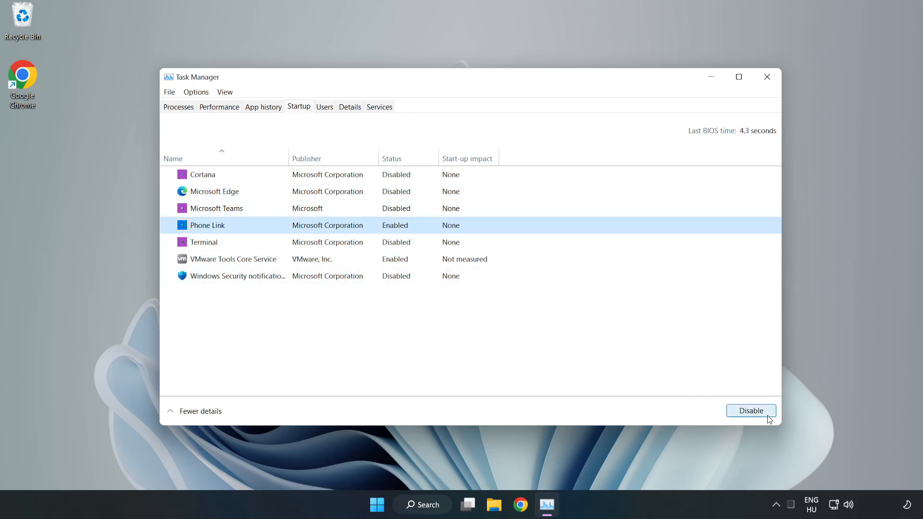
pyautogui.click(750, 410)
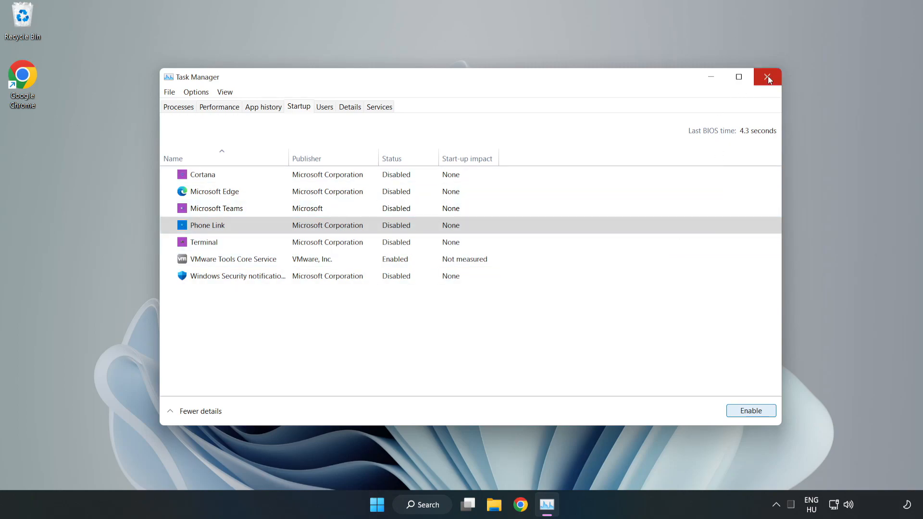
pyautogui.click(768, 77)
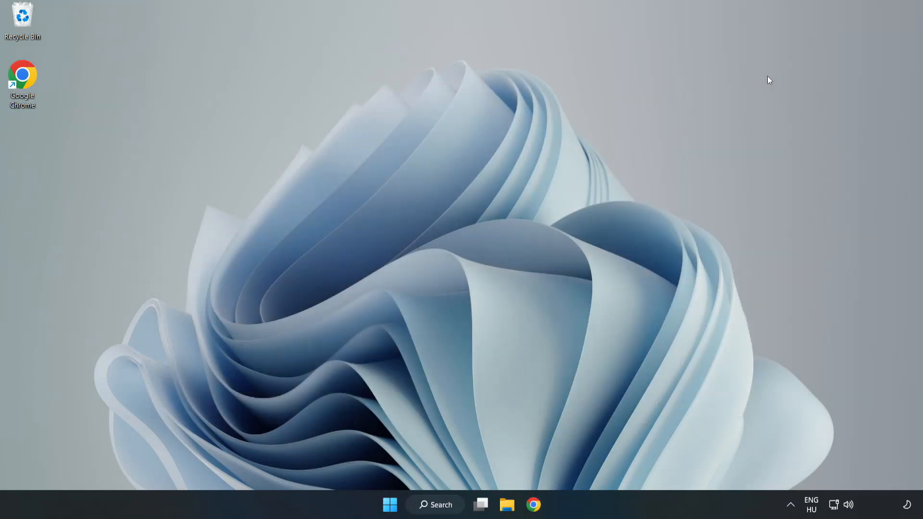
# - Search Windows for 'security' and launch the Windows Security app
pyautogui.click(435, 504)
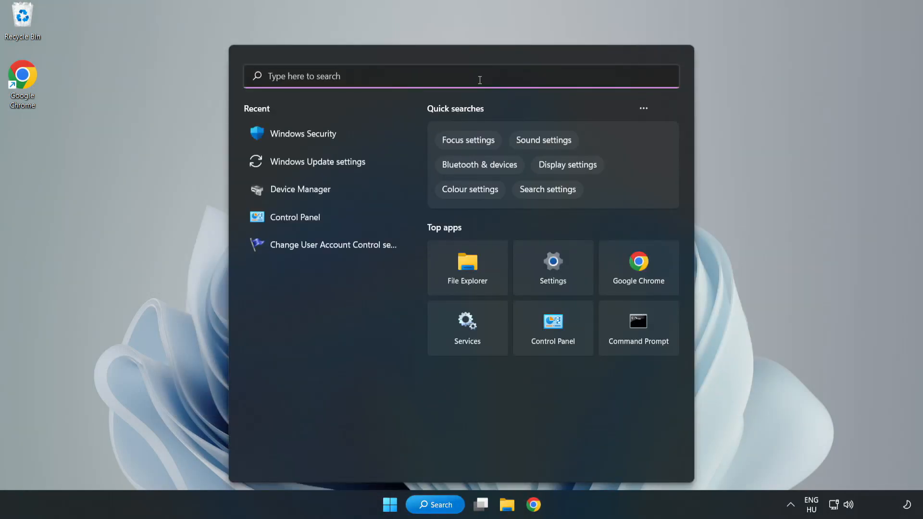
pyautogui.write('sec')
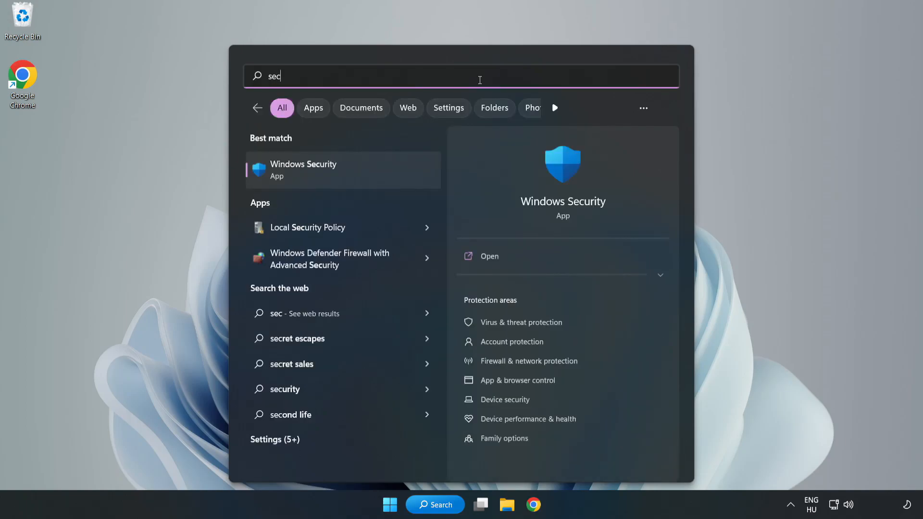
pyautogui.write('urity')
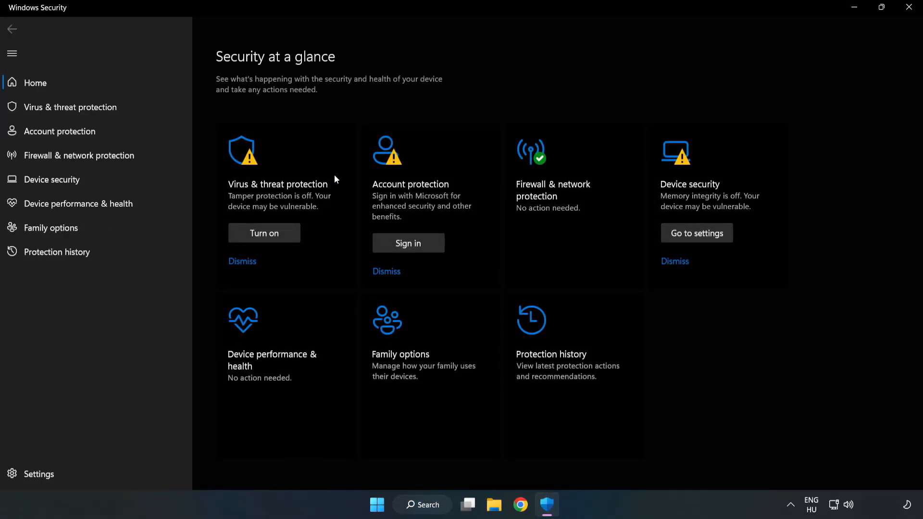
pyautogui.moveTo(71, 107)
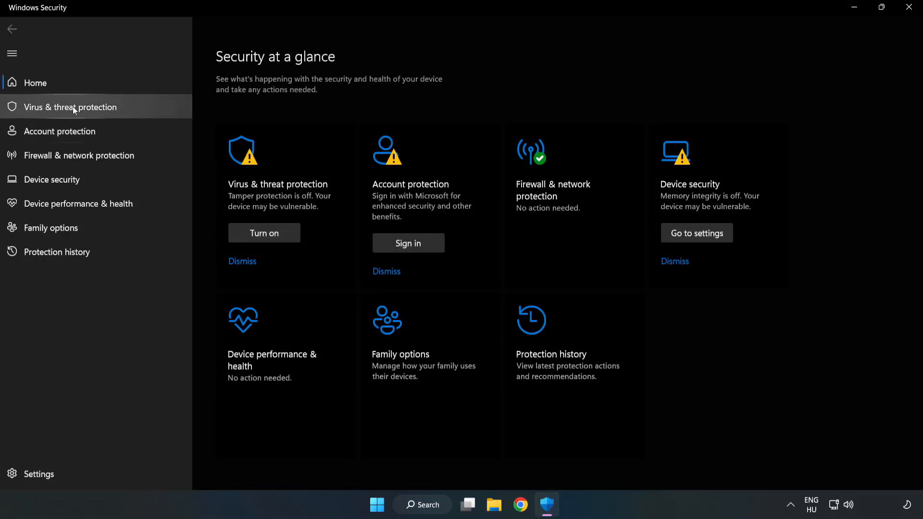
pyautogui.moveTo(62, 115)
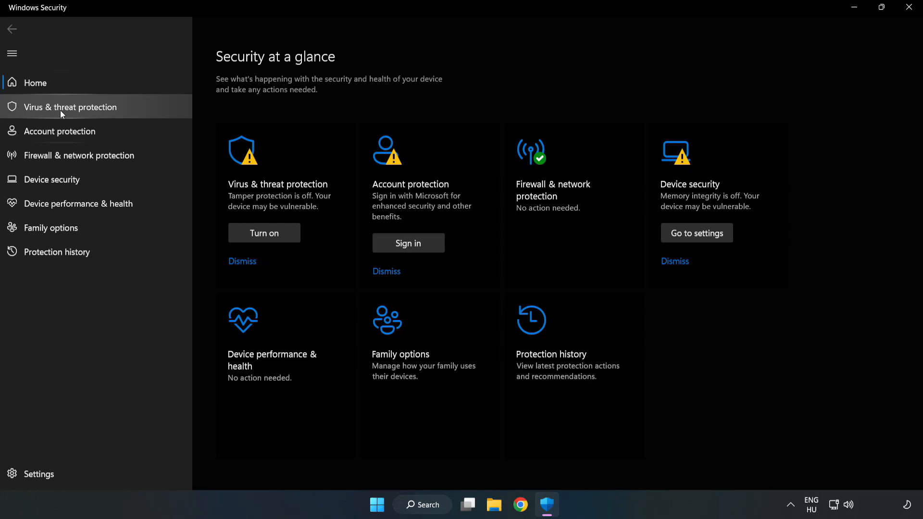
# - Go through Virus & threat protection settings to the Add or remove exclusions page
pyautogui.click(69, 107)
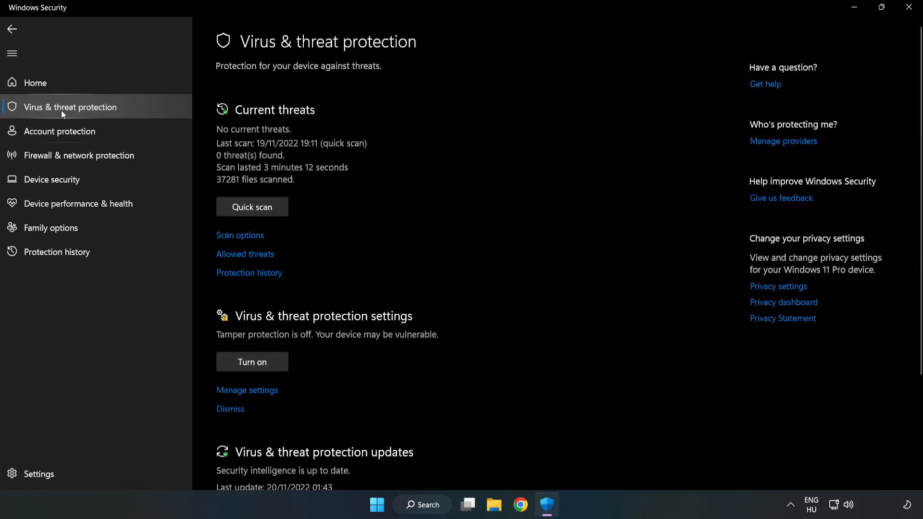
pyautogui.scroll(-3)
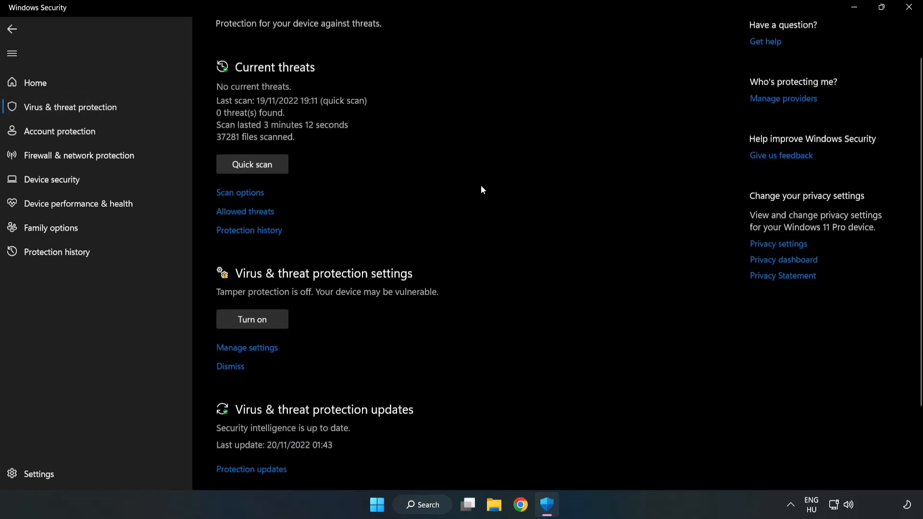
pyautogui.scroll(-3)
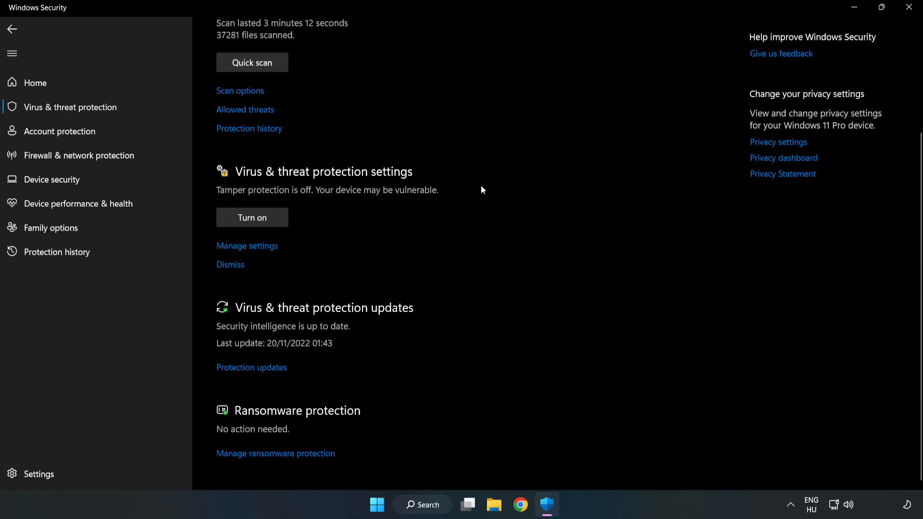
pyautogui.moveTo(239, 246)
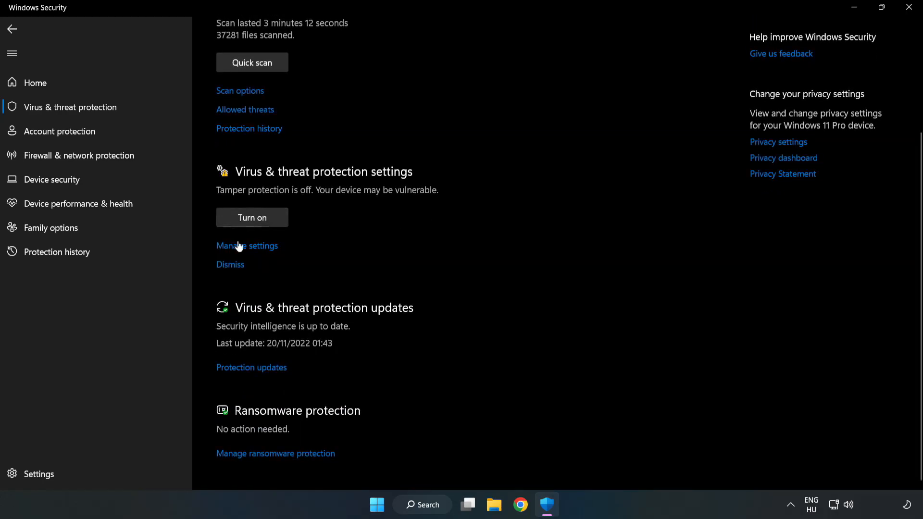
pyautogui.scroll(3)
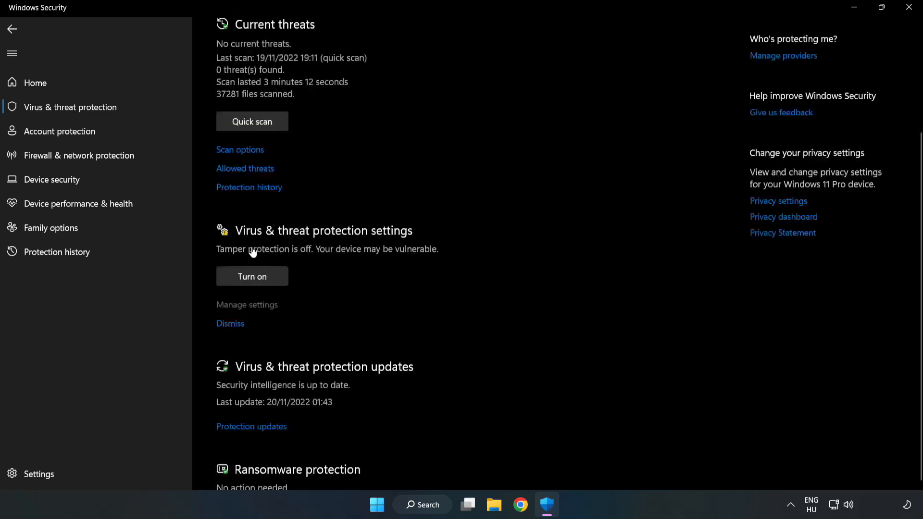
pyautogui.click(247, 304)
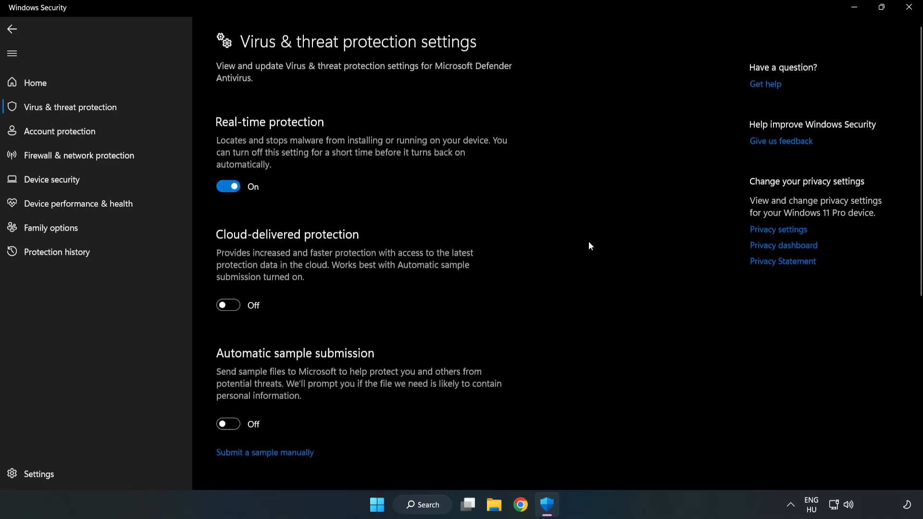
pyautogui.scroll(-3)
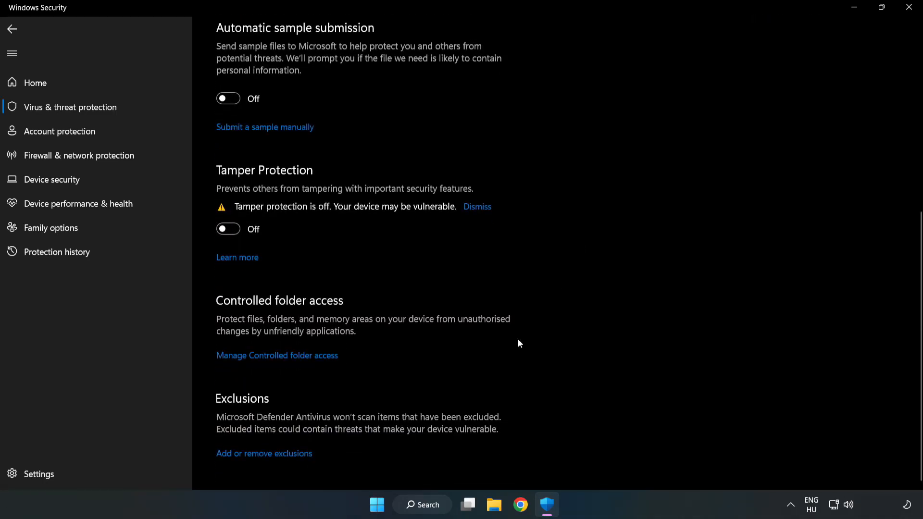
pyautogui.moveTo(264, 453)
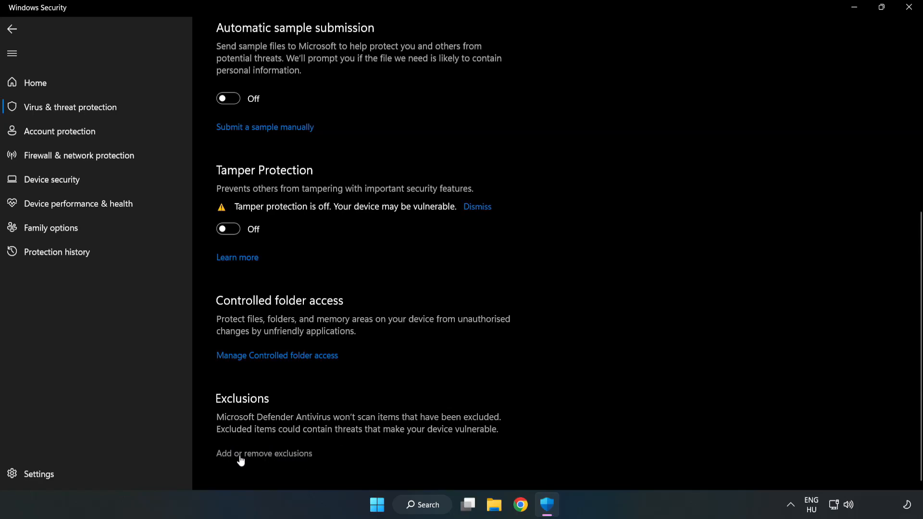
pyautogui.click(264, 454)
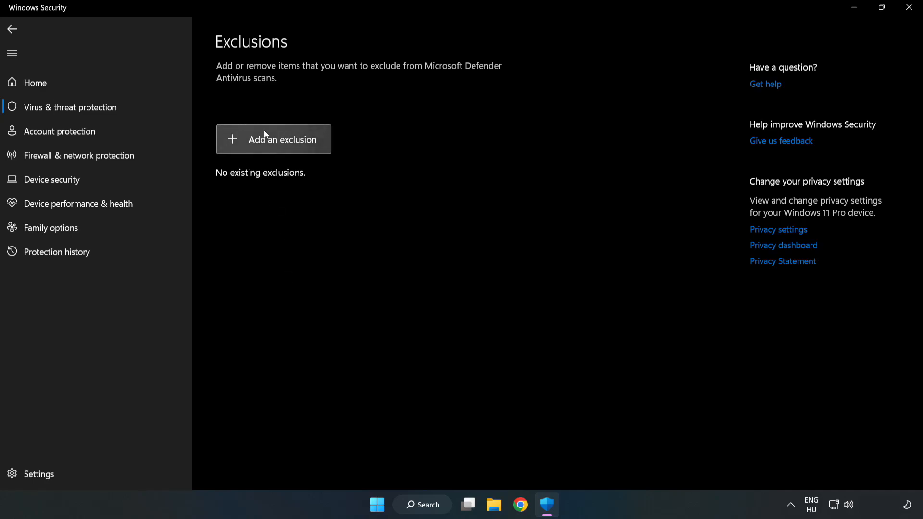
# - Add the NOT WORKING APP shortcut in C:\Program Files (x86) as a file exclusion
pyautogui.click(273, 140)
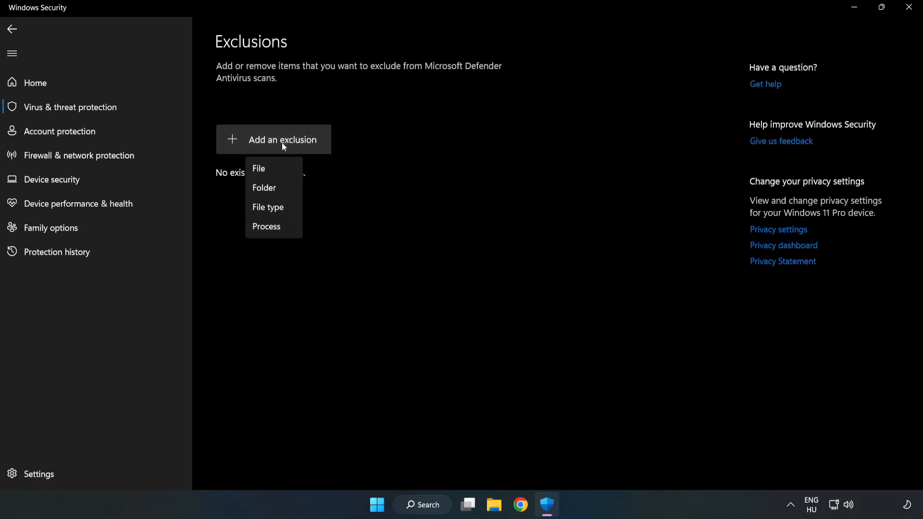
pyautogui.moveTo(259, 168)
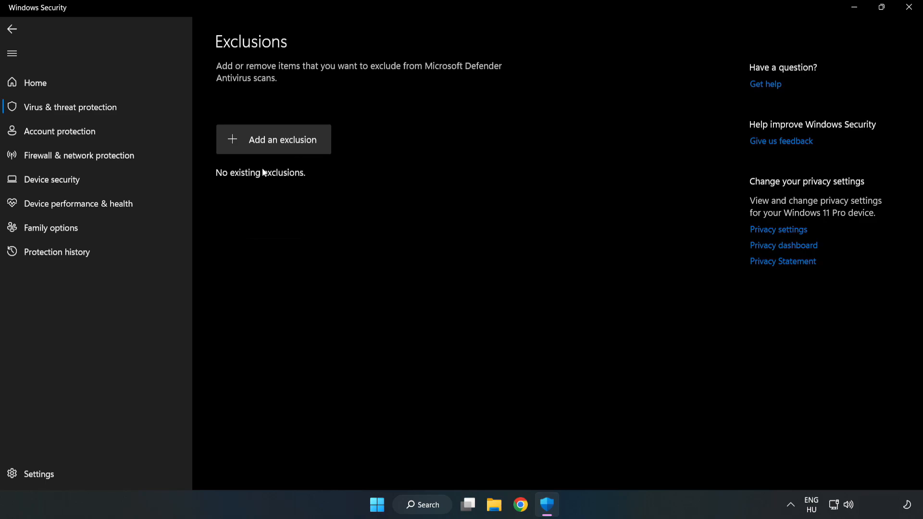
pyautogui.click(273, 139)
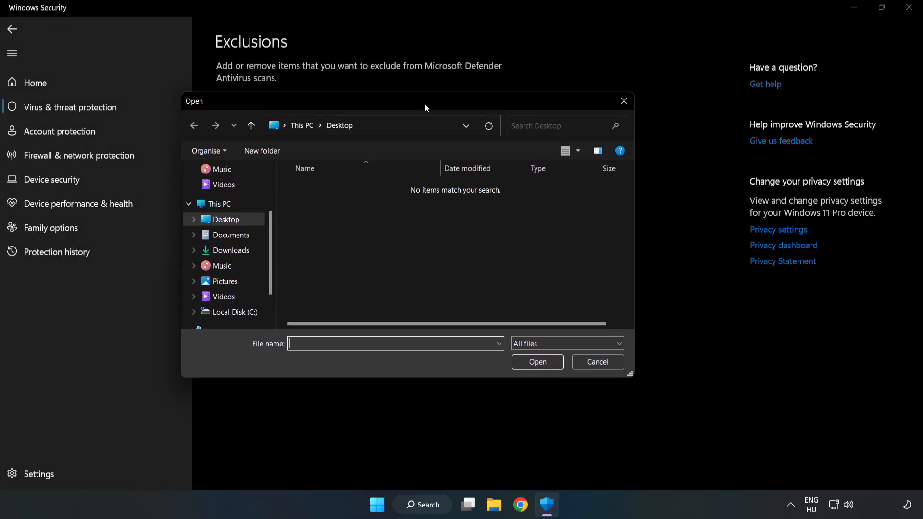
pyautogui.click(235, 312)
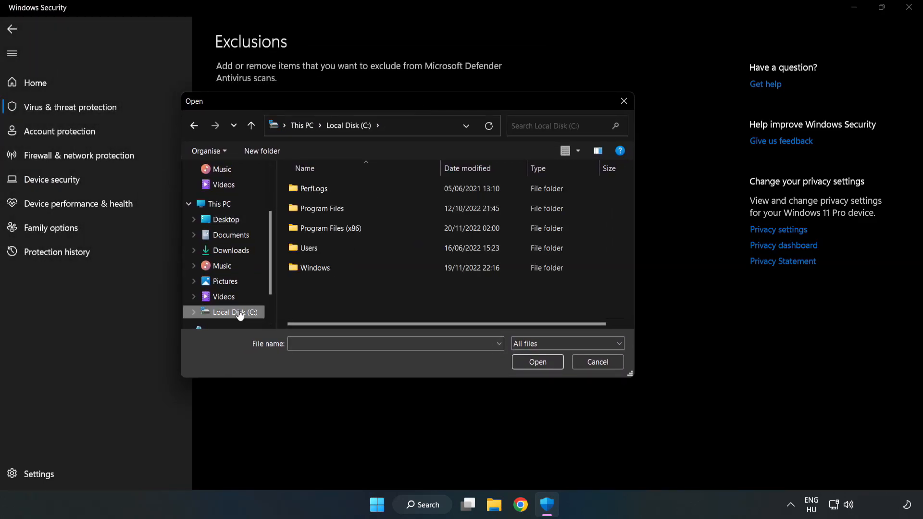
pyautogui.doubleClick(322, 229)
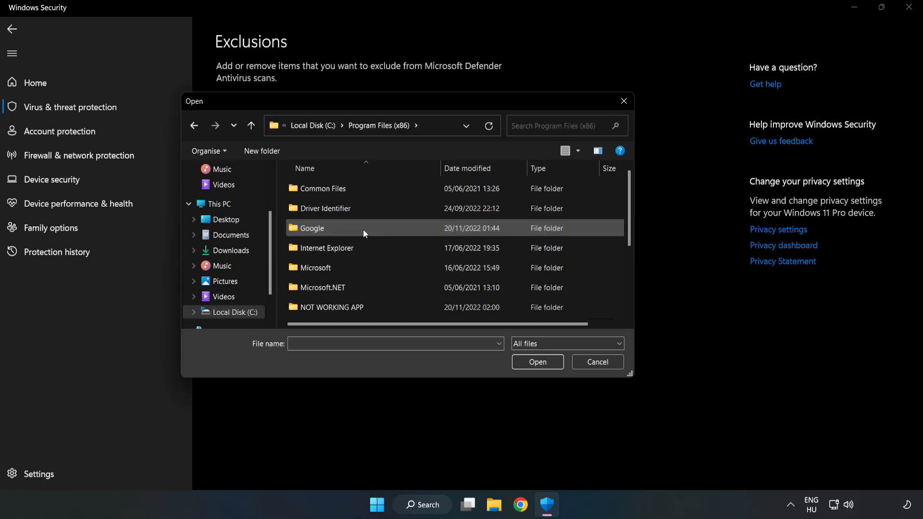
pyautogui.doubleClick(331, 307)
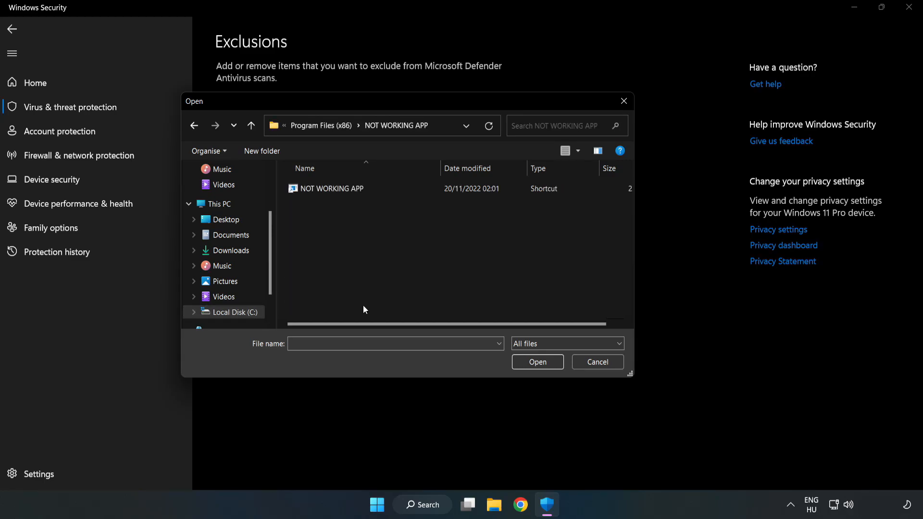
pyautogui.click(332, 189)
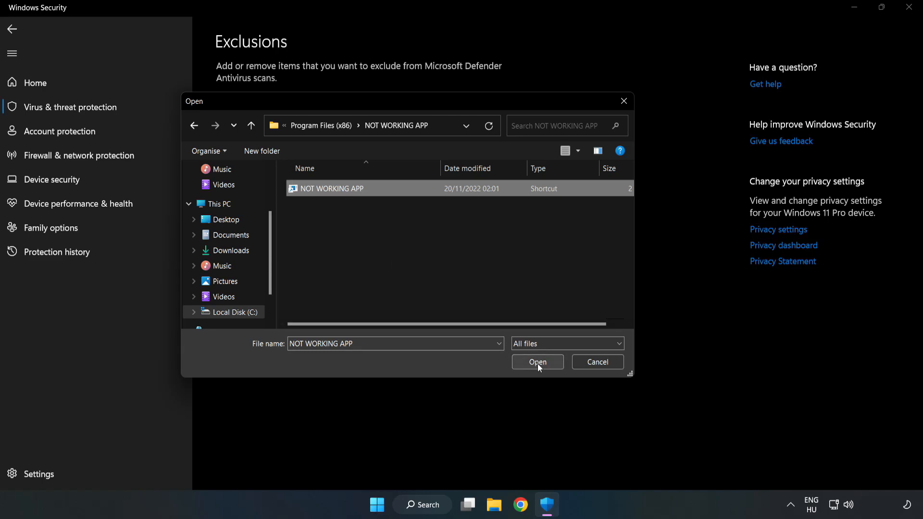
pyautogui.click(537, 362)
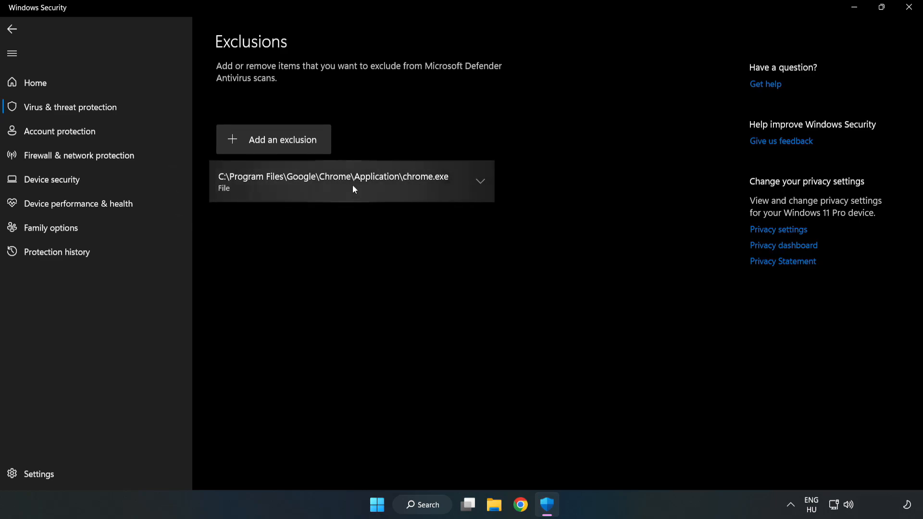
pyautogui.moveTo(456, 265)
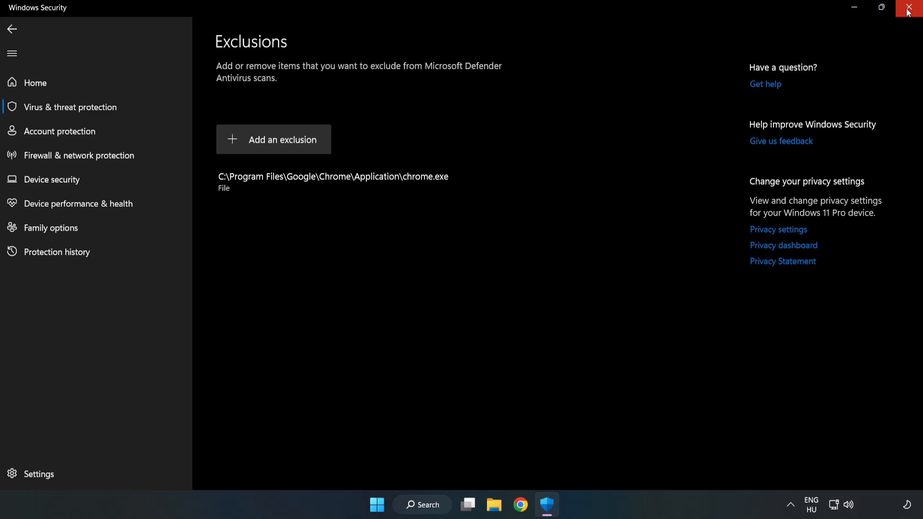
pyautogui.moveTo(908, 9)
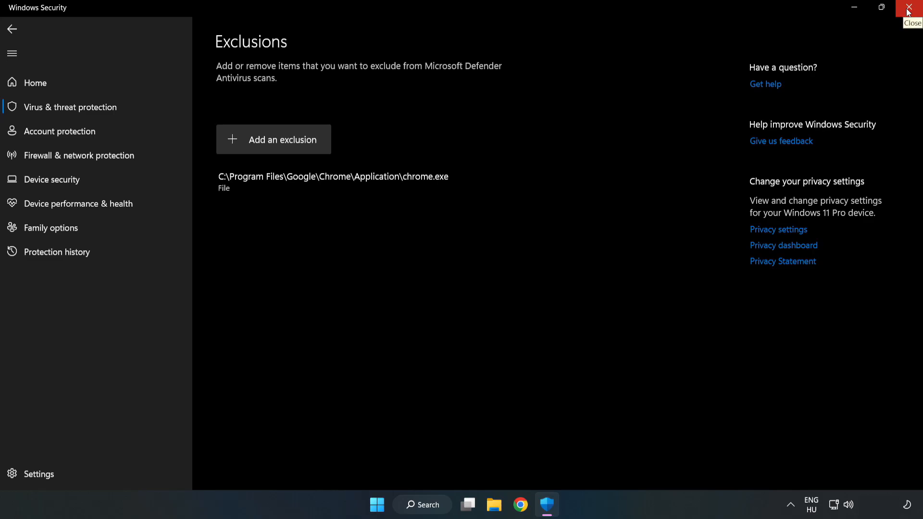
# - Close Windows Security and bring up the Start menu power options showing Restart
pyautogui.click(908, 8)
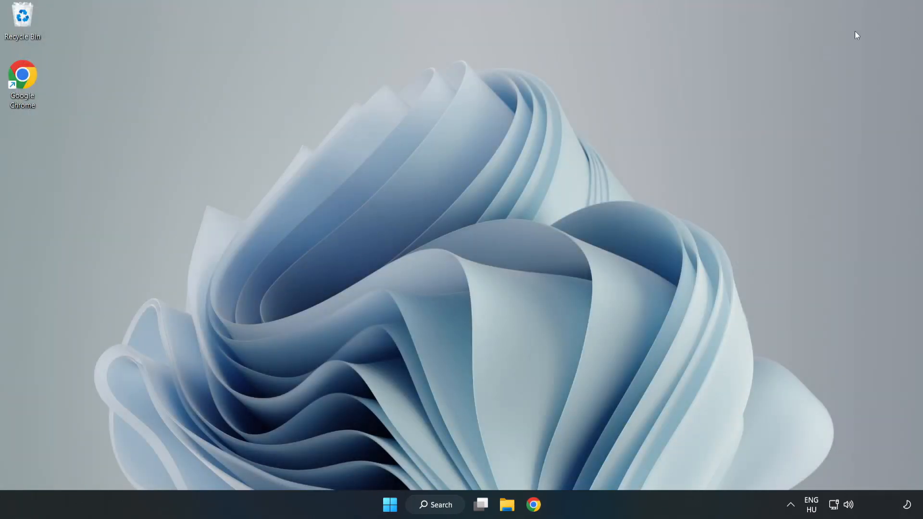
pyautogui.moveTo(468, 260)
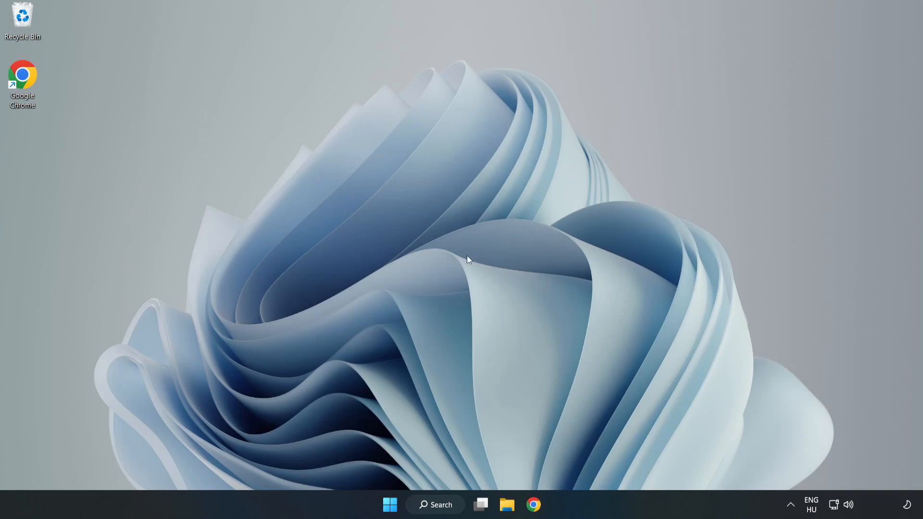
pyautogui.moveTo(390, 504)
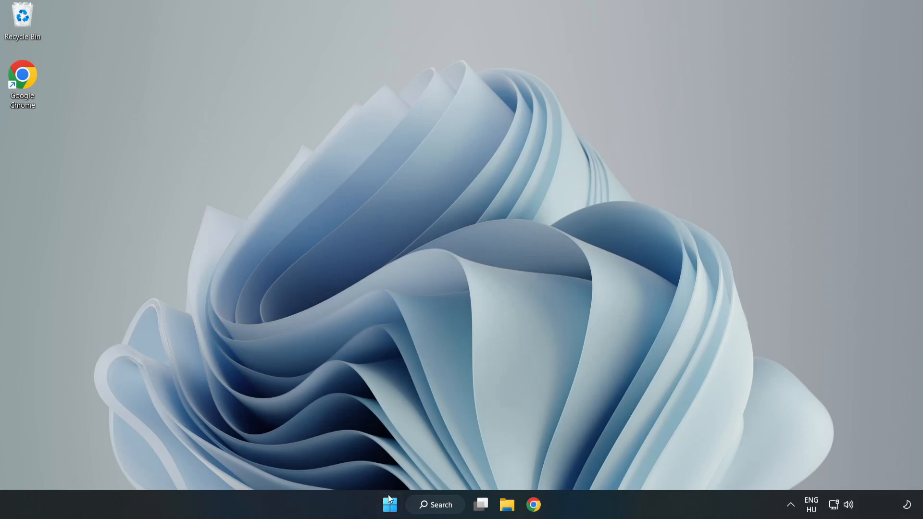
pyautogui.click(390, 505)
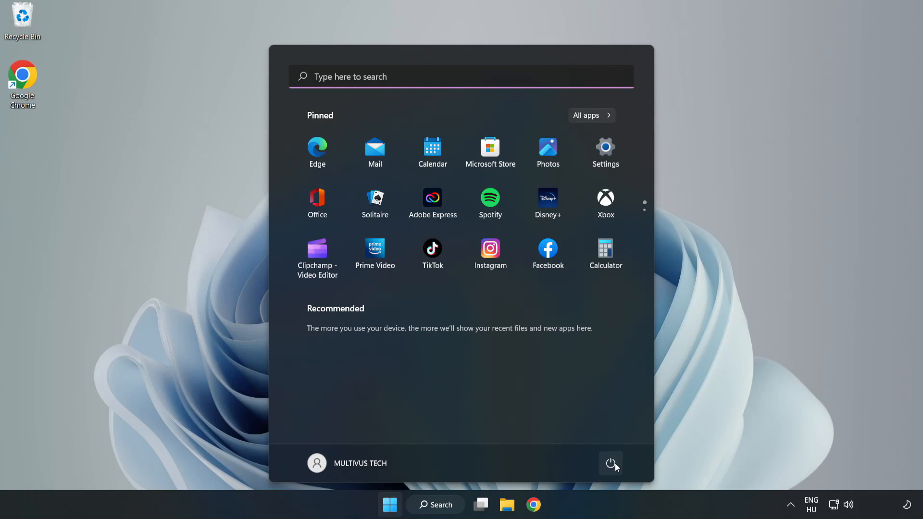
pyautogui.click(611, 463)
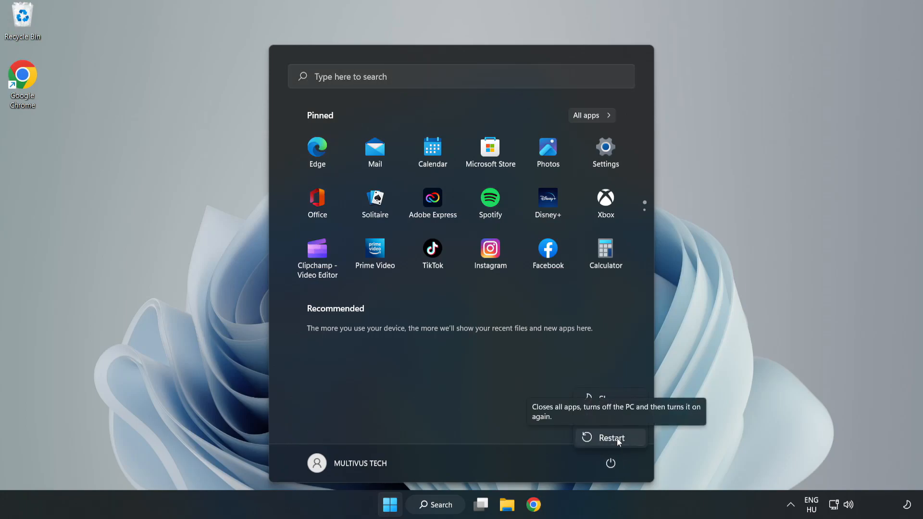